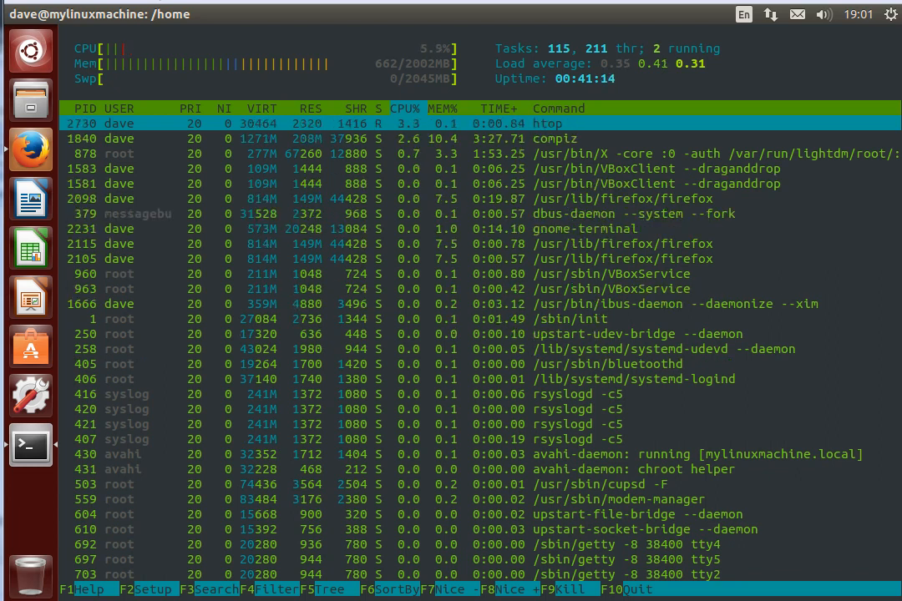
Step: Quit htop and run apt-get update, which fails with permission-denied lock errors
key(q)
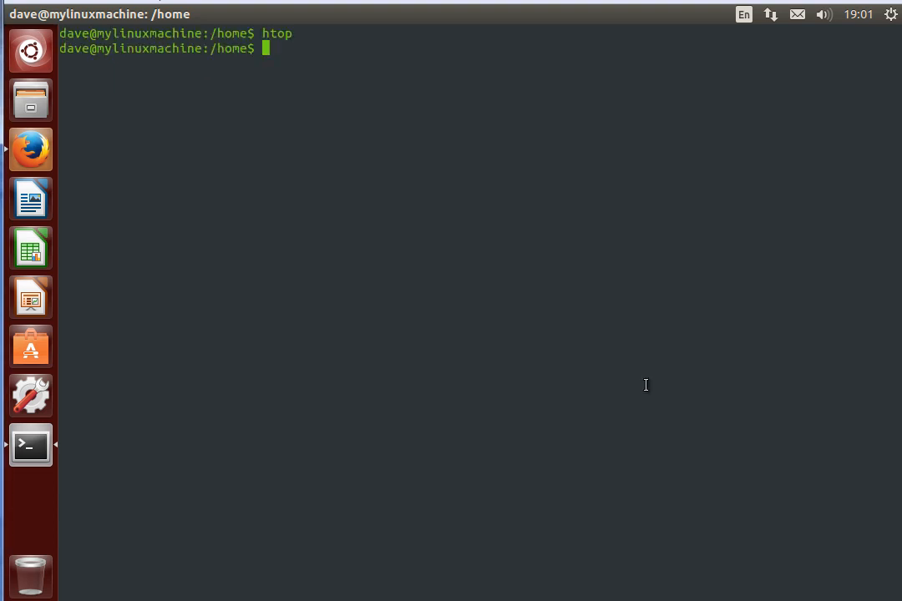
text(apt-)
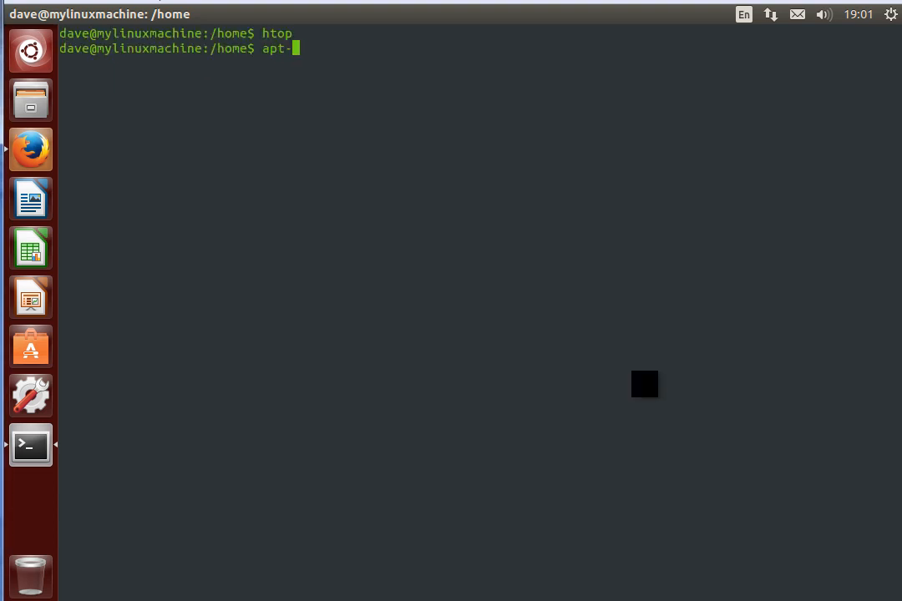
text(get)
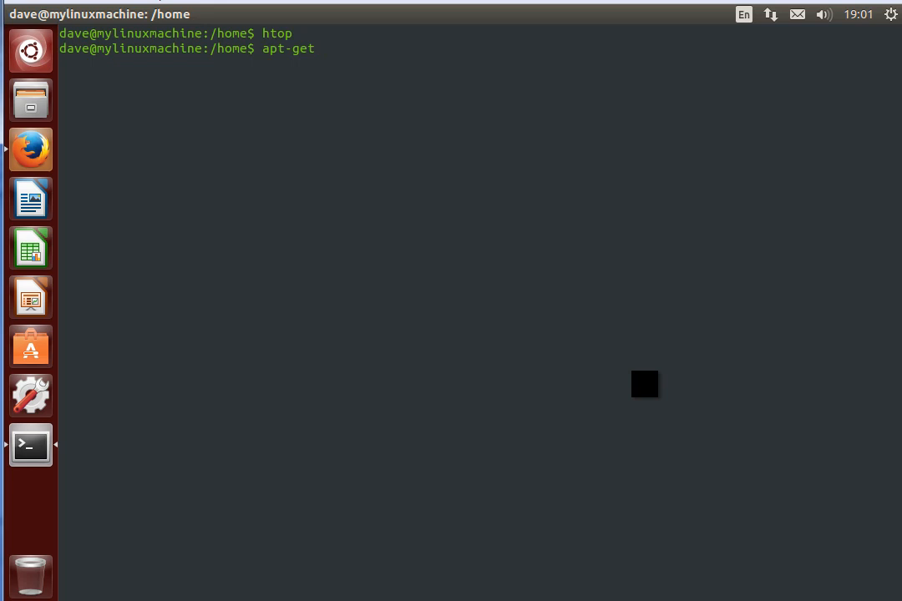
text(update)
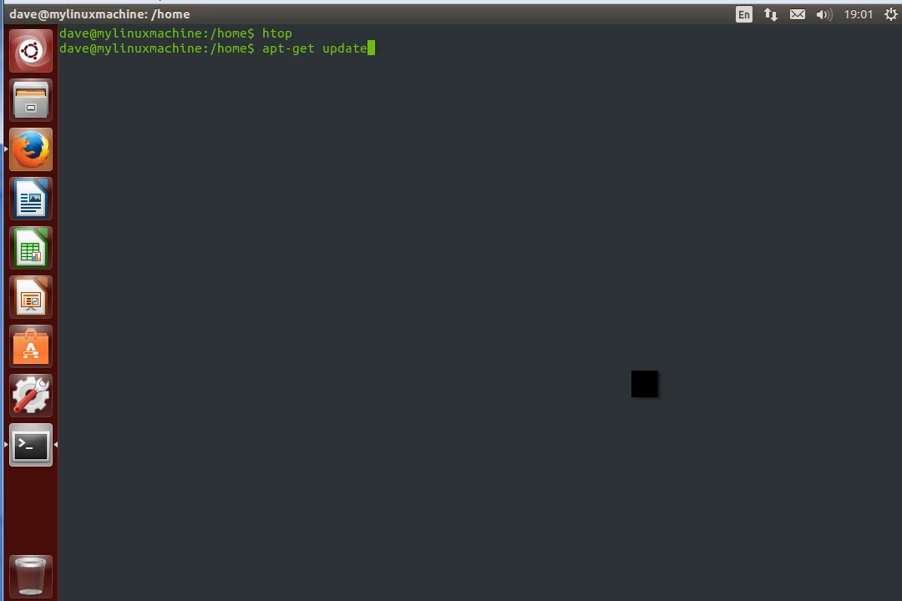
key(Return)
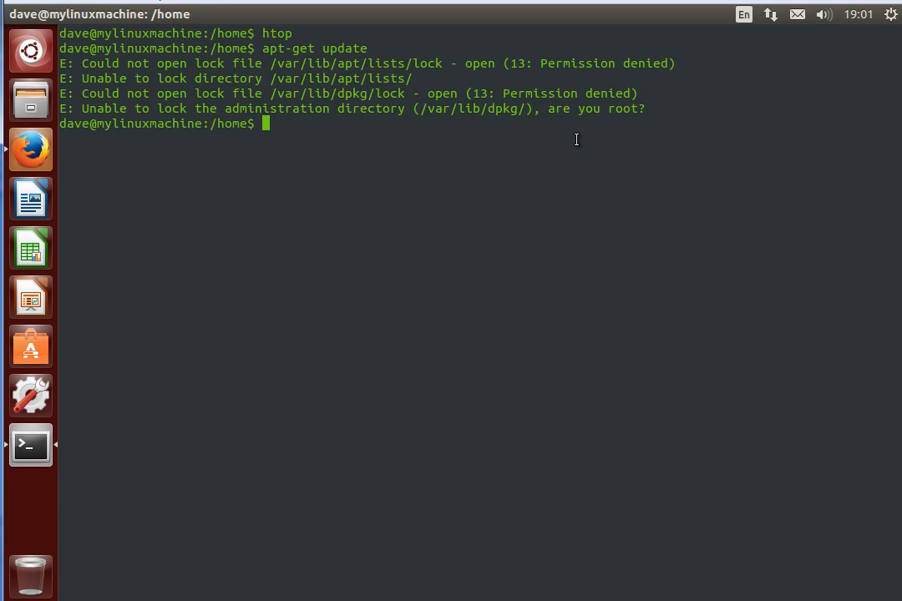
Step: Select part of the error output and begin the retry command with sudo
drag(548, 108, 668, 109)
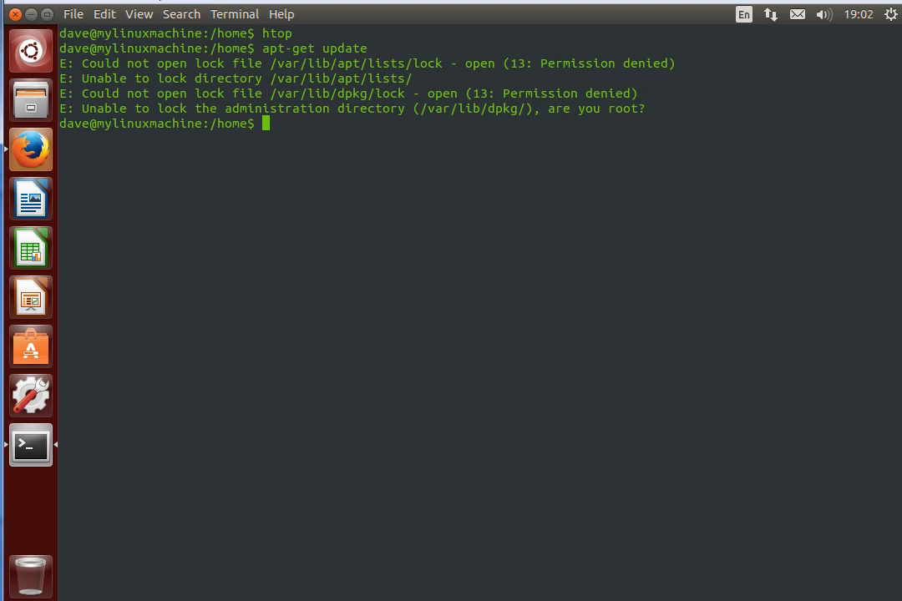
text(sudo)
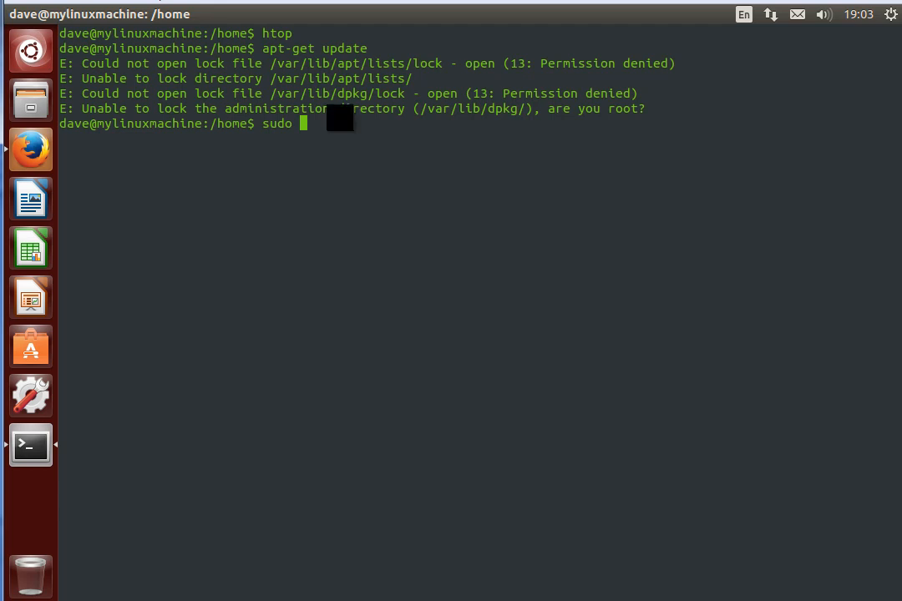
Step: Run sudo apt-get update so all repositories are fetched and package lists read
text(apt-)
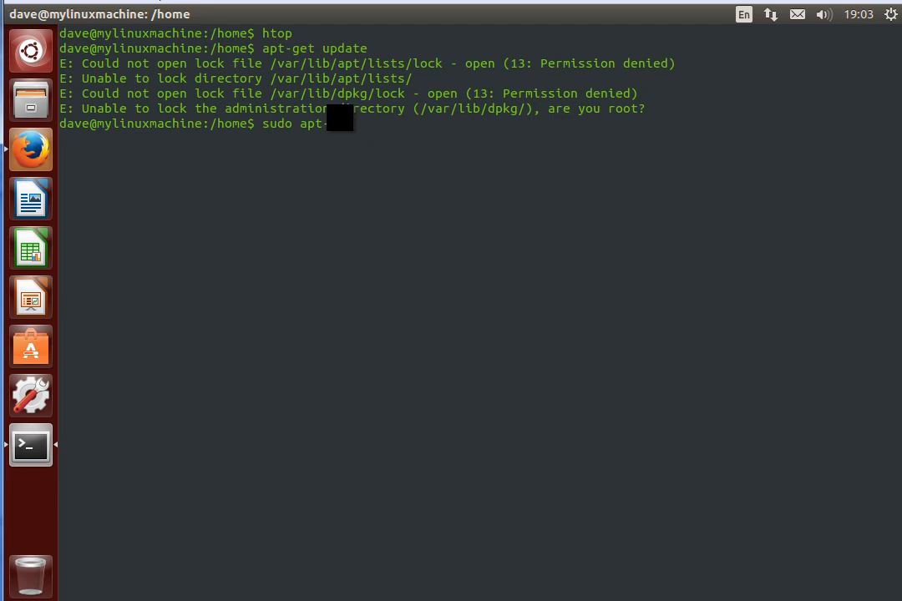
text(update)
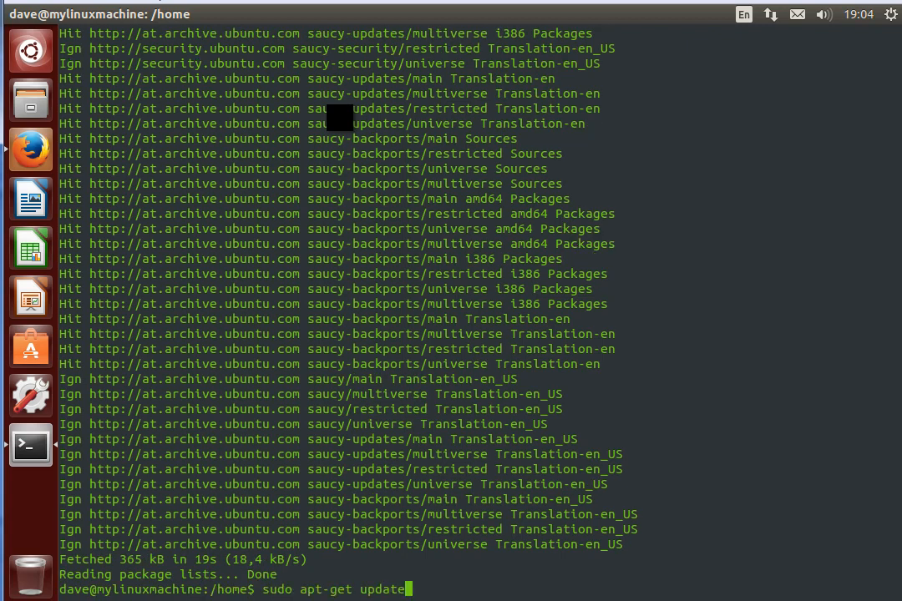
Step: Run sudo apt-get upgrade, review the 280-package list, and answer n to abort
key(BackSpace)
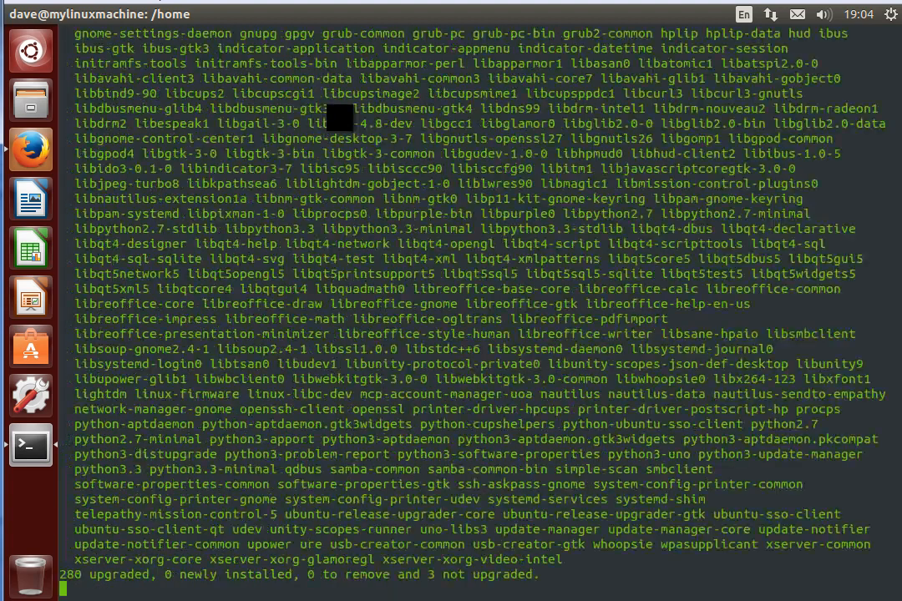
key(Return)
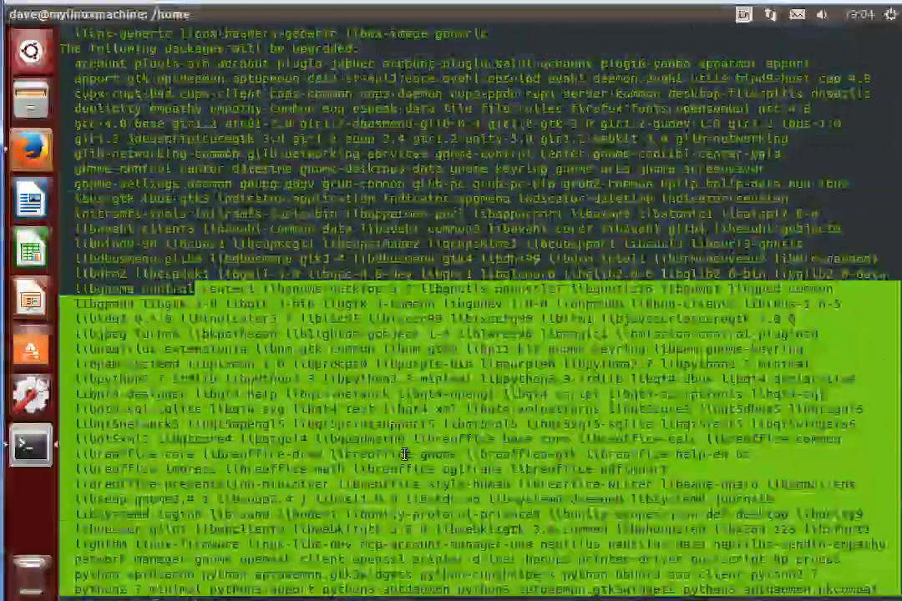
scroll(down, 3)
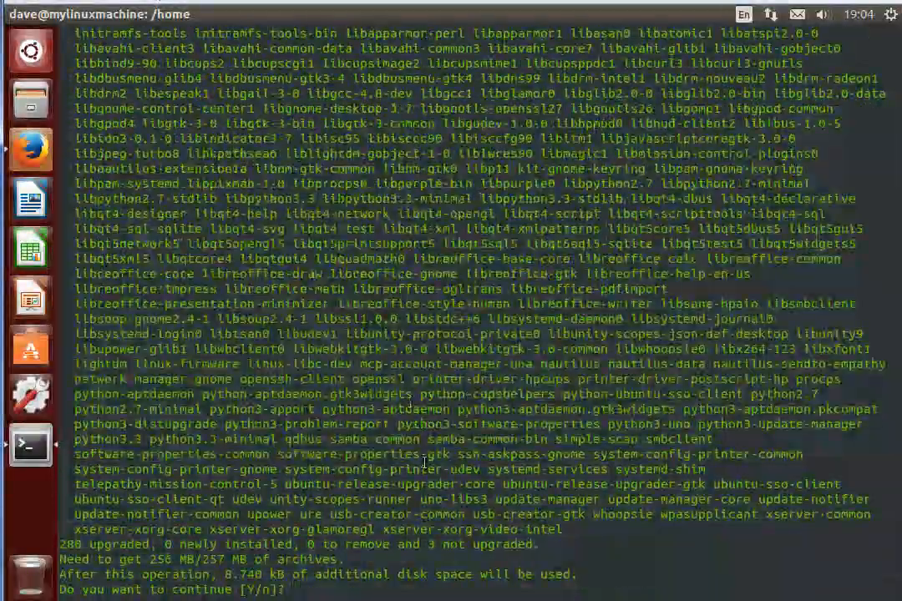
text(n)
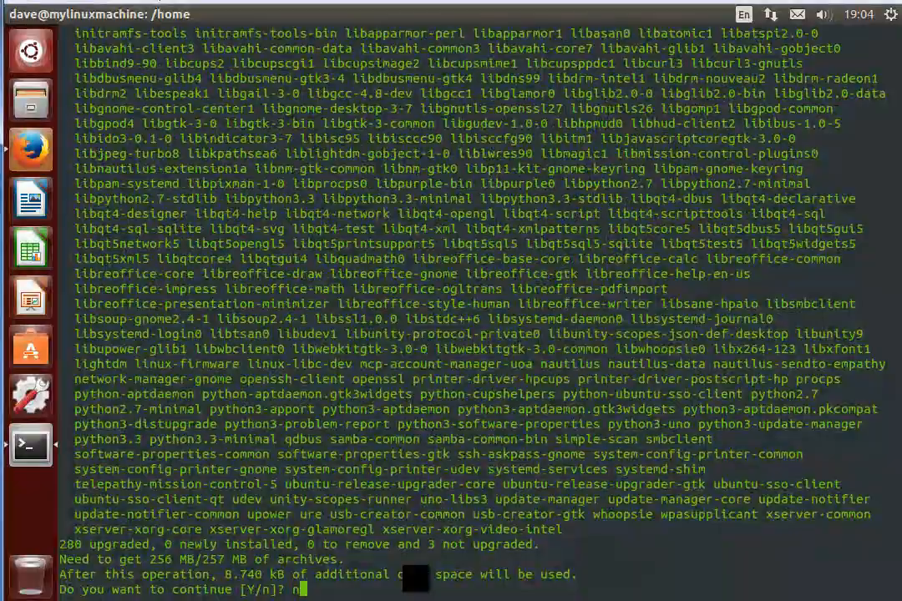
key(Return)
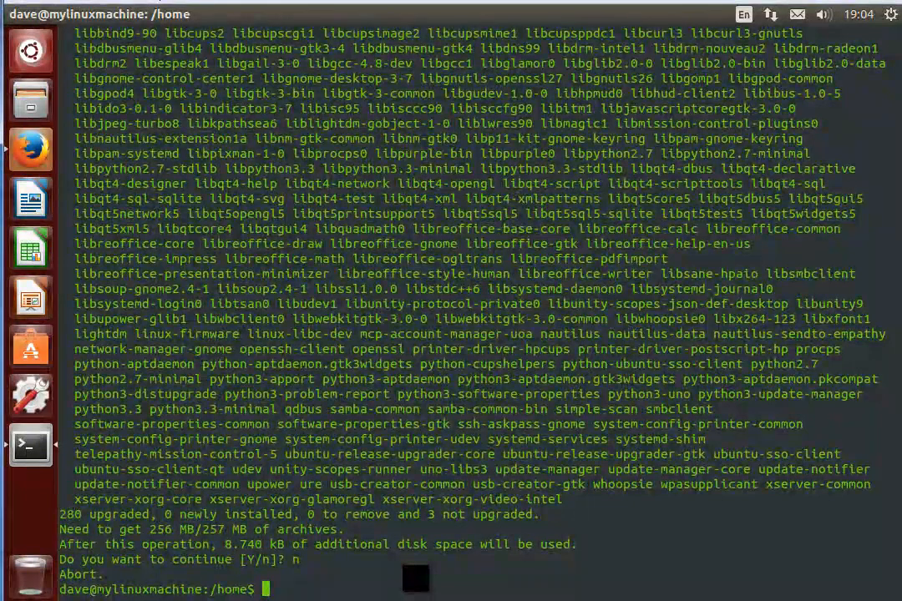
Step: Abandon a partial apt-get install command and run an apt-cache search listing editor packages
key(Return)
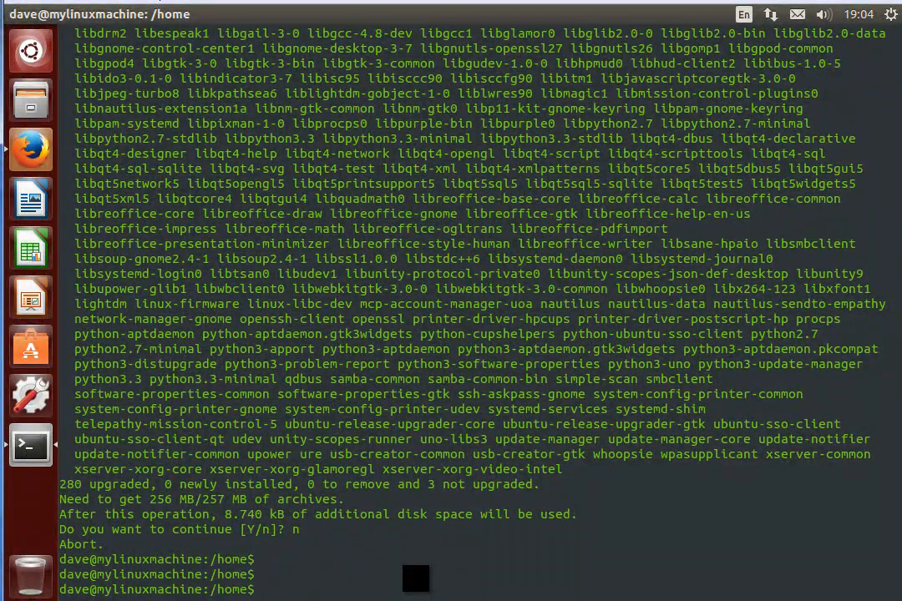
text(apt-get)
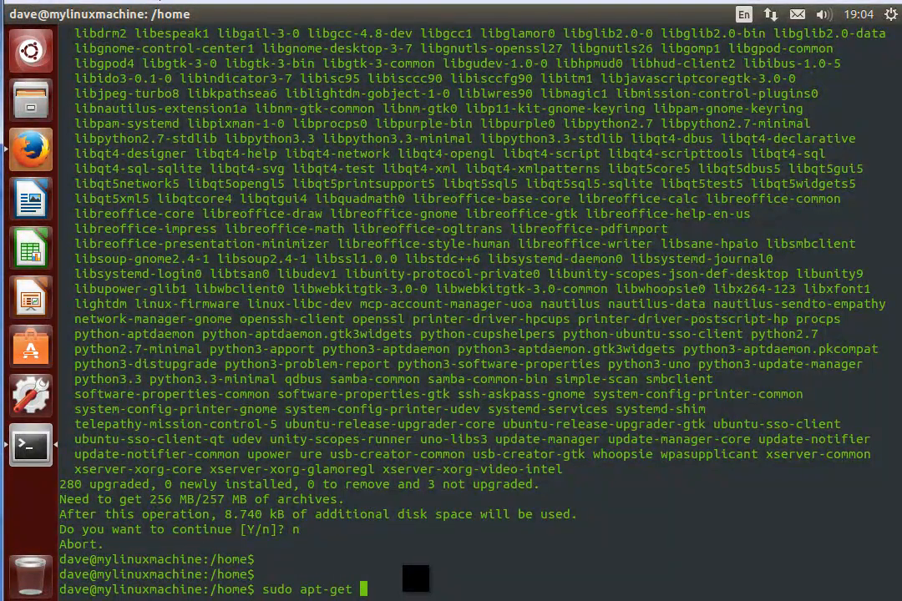
text(instal)
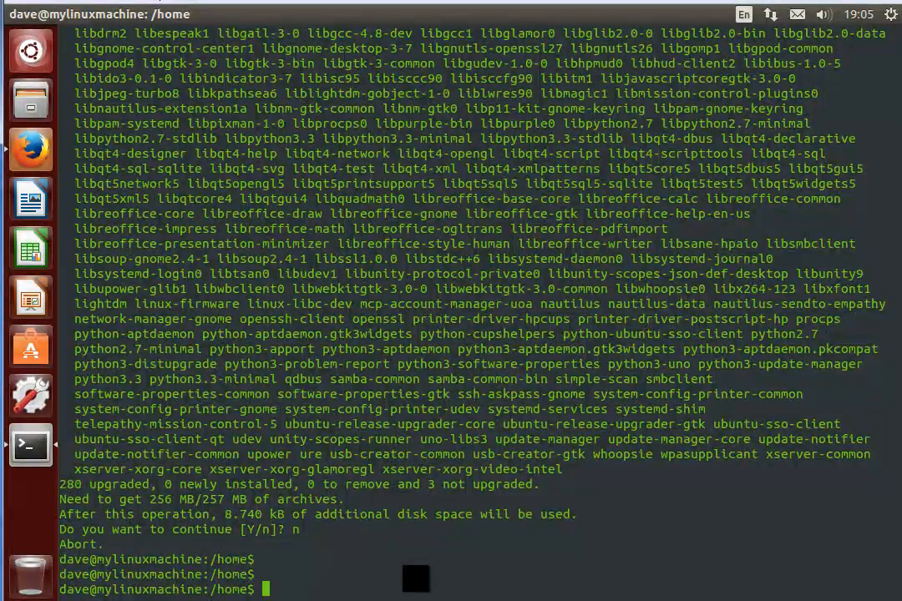
text(apt-ca)
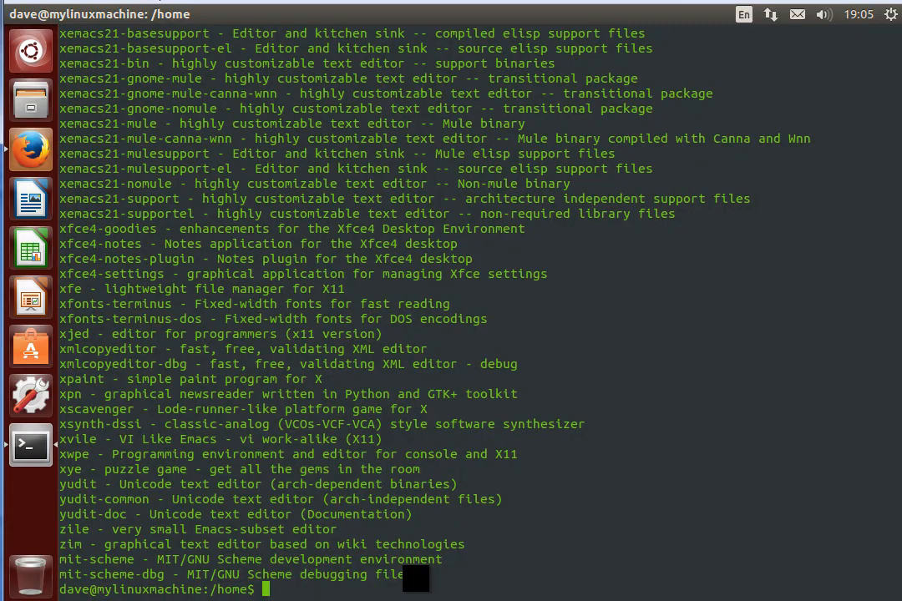
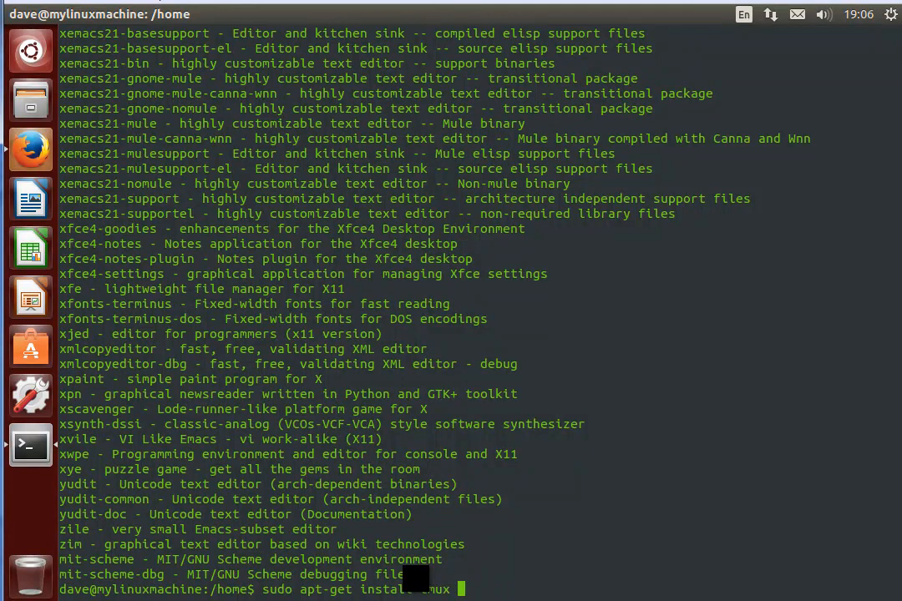
Step: Run sudo apt-get install tmux, installing tmux 1.8-4
key(Return)
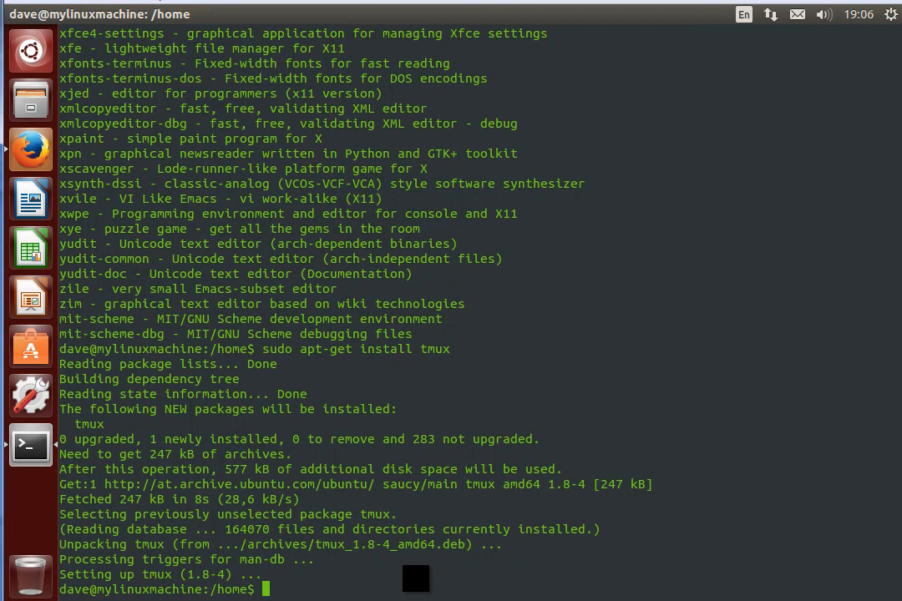
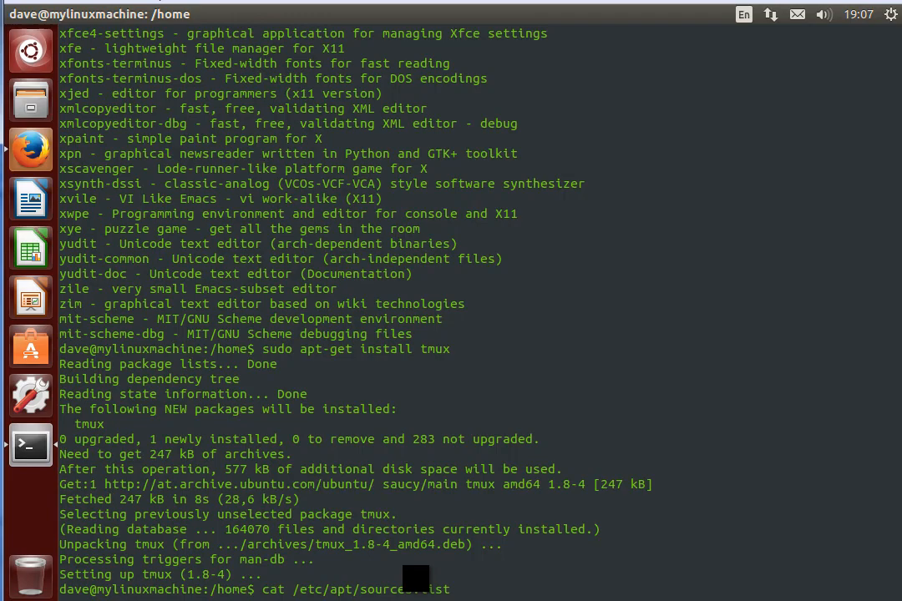
key(Return)
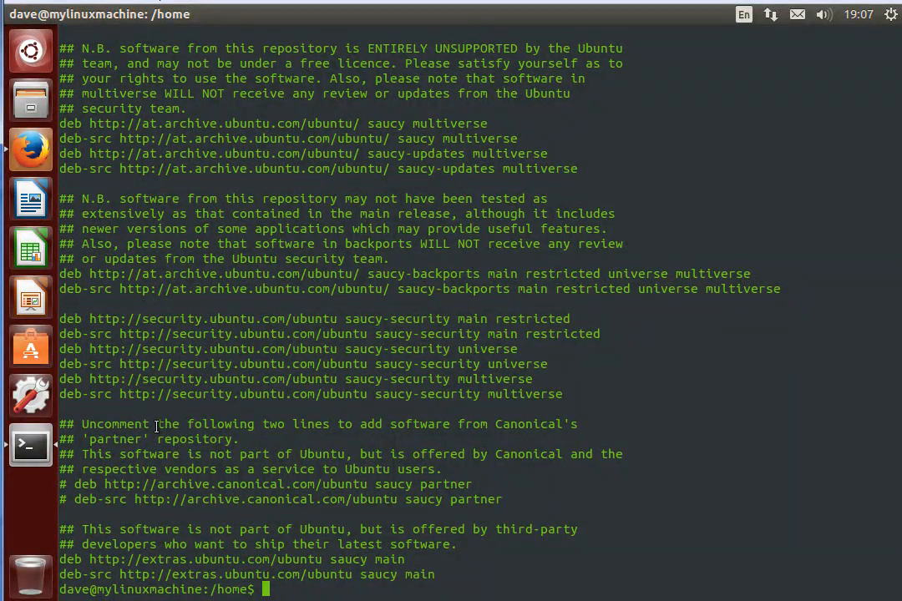
double_click(150, 349)
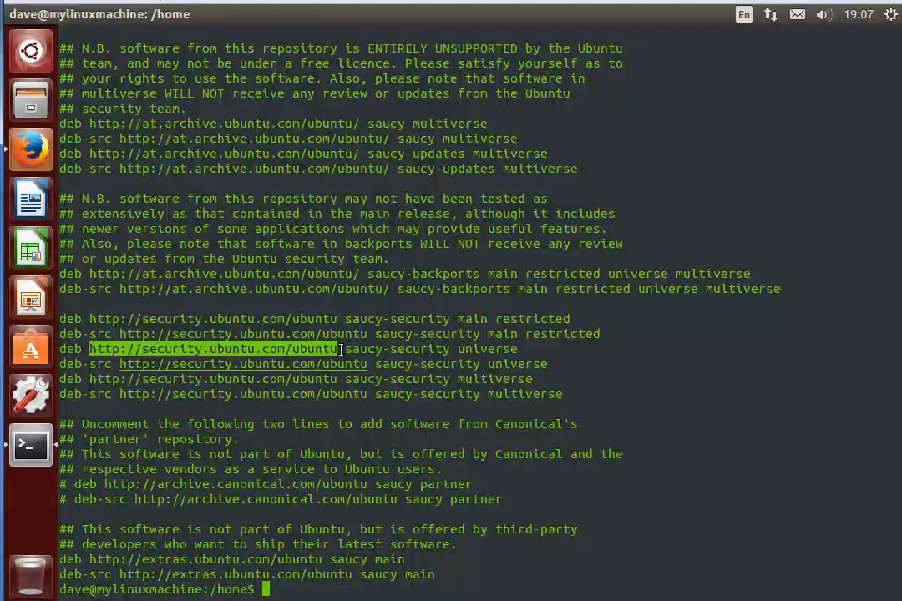
double_click(398, 349)
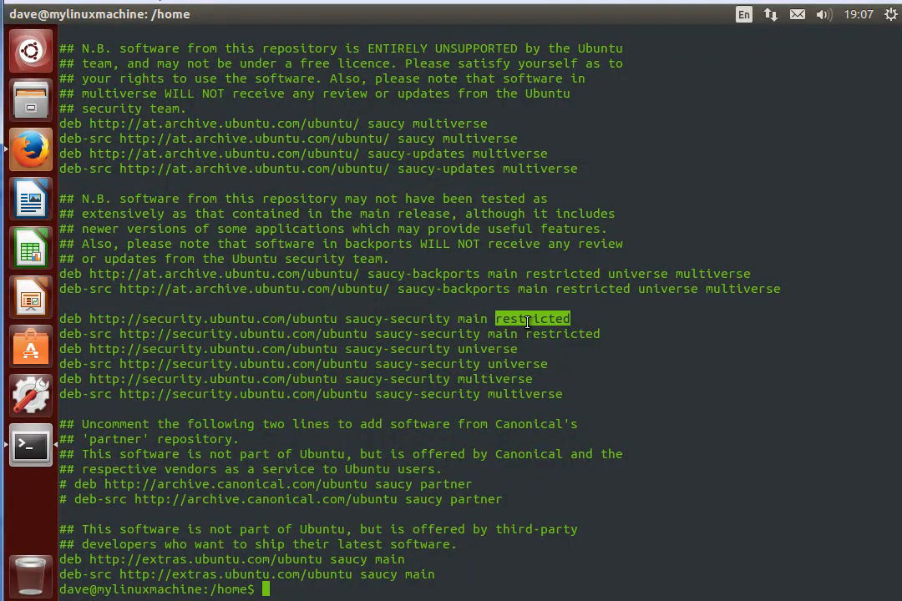
mouse_move(544, 338)
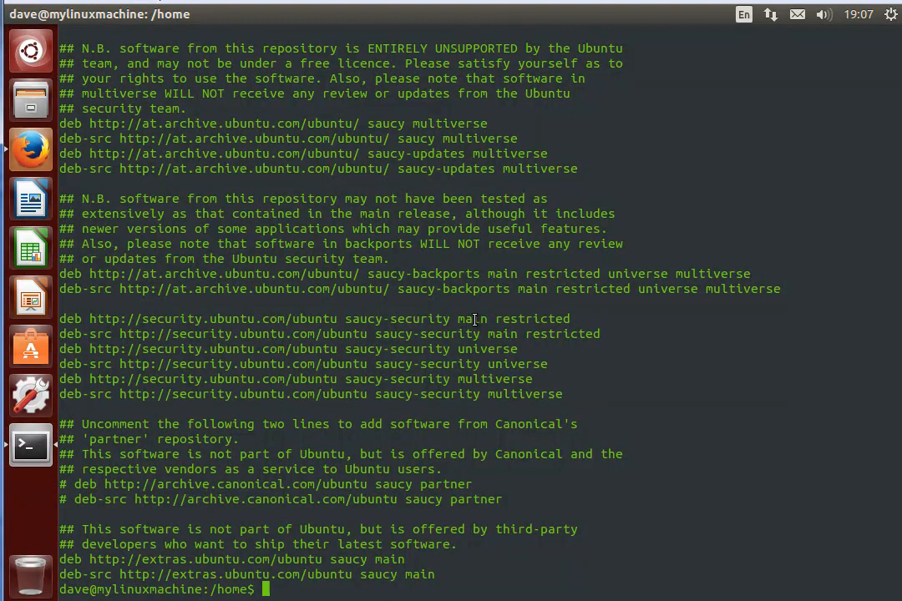
double_click(474, 317)
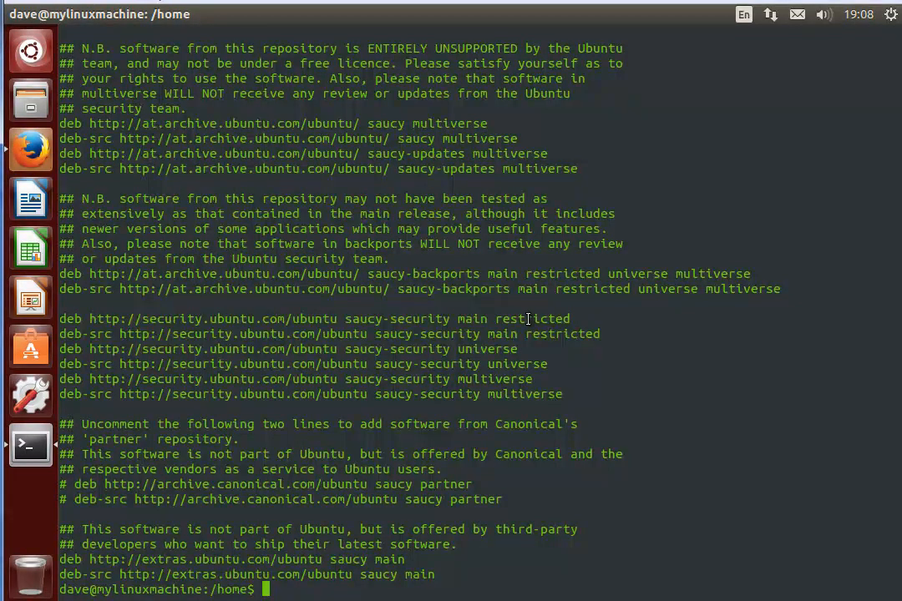
double_click(531, 317)
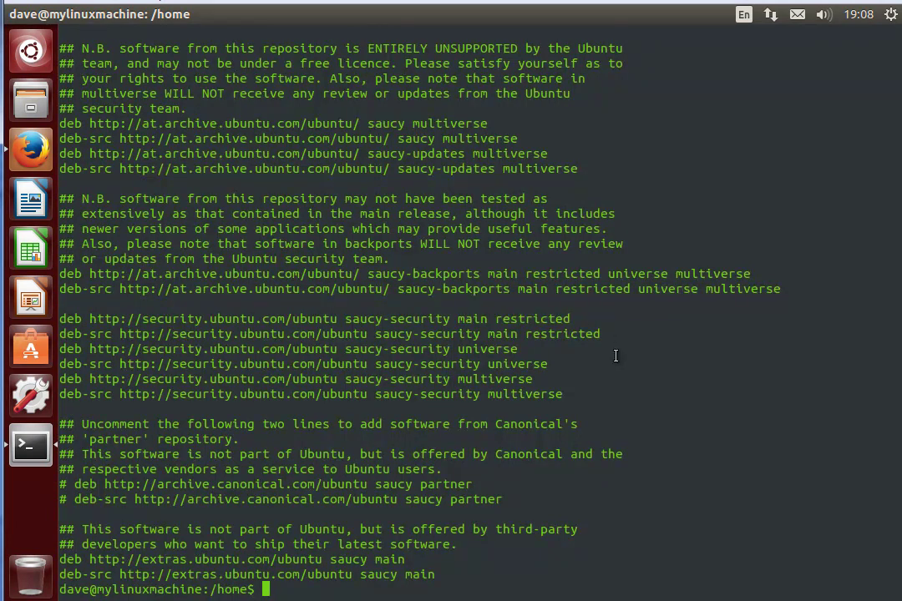
mouse_move(574, 346)
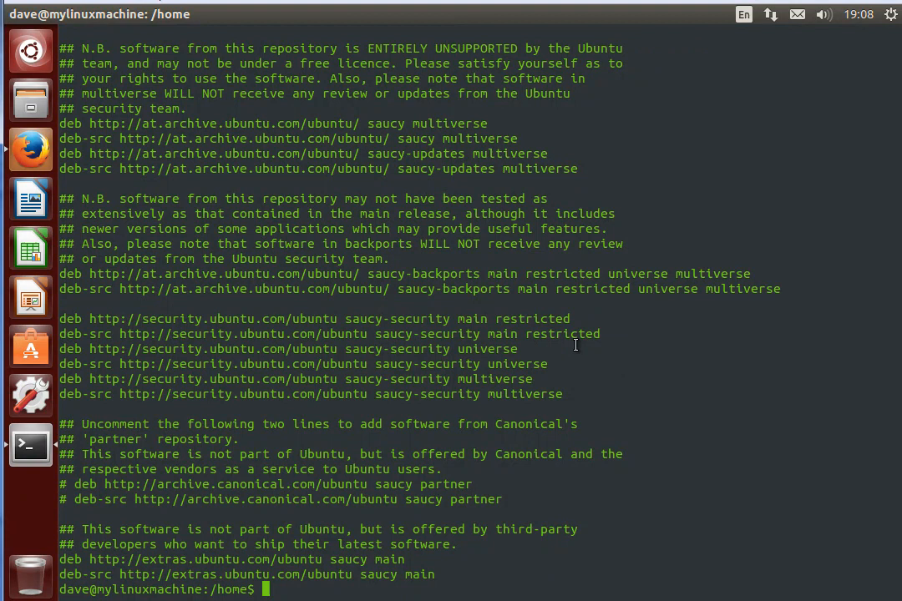
mouse_move(585, 346)
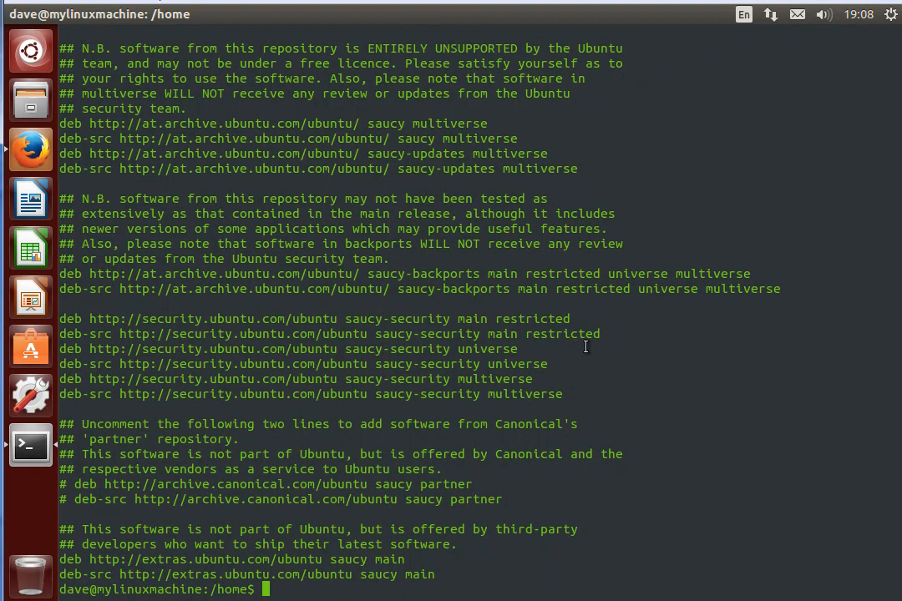
text(clear)
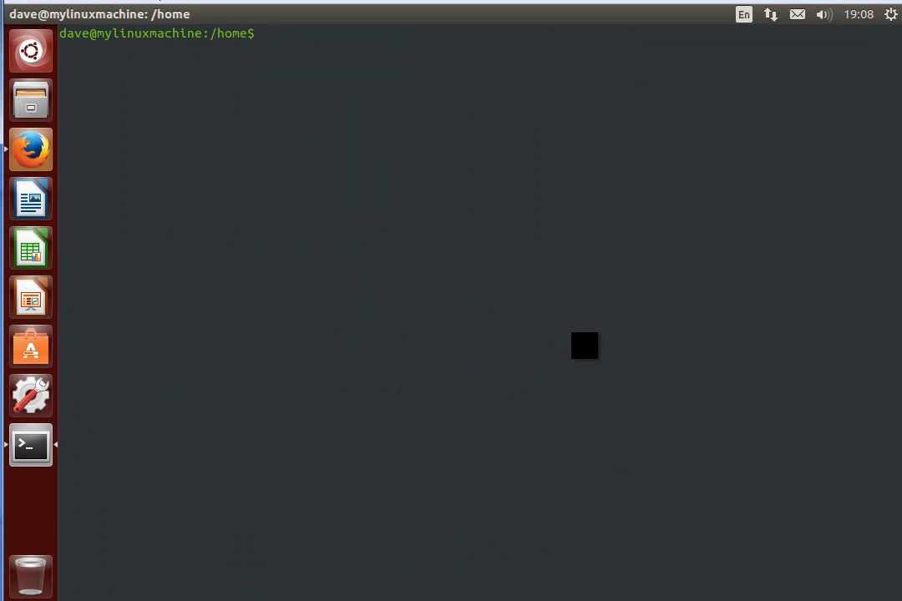
Step: Experiment with apt-get update, upgrade and install commands without running them
text(apt-get u)
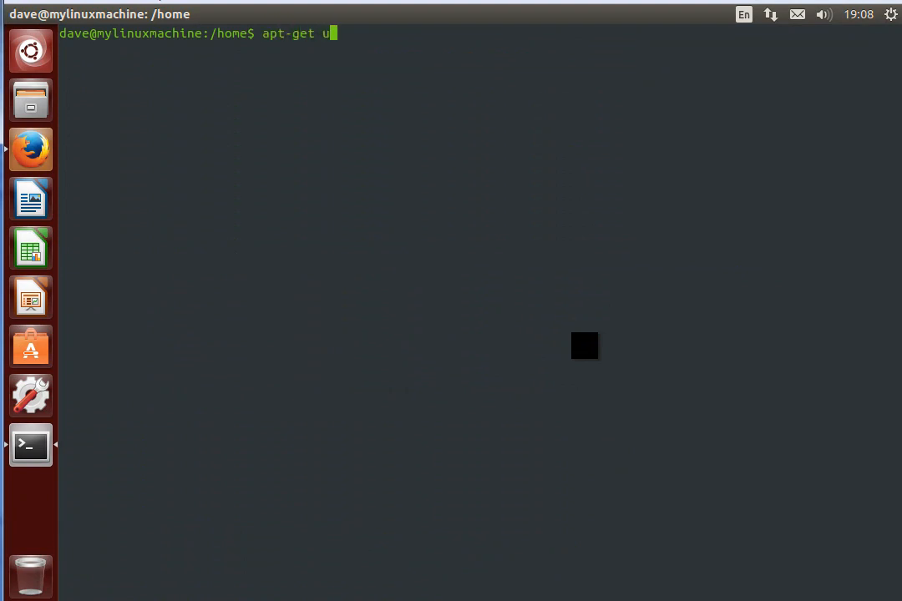
text(pdate)
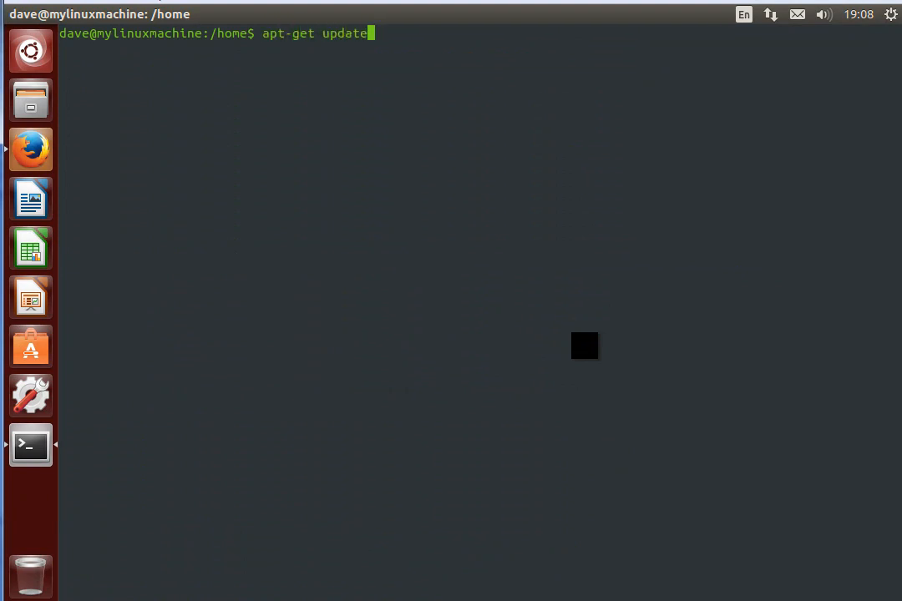
key(BackSpace)
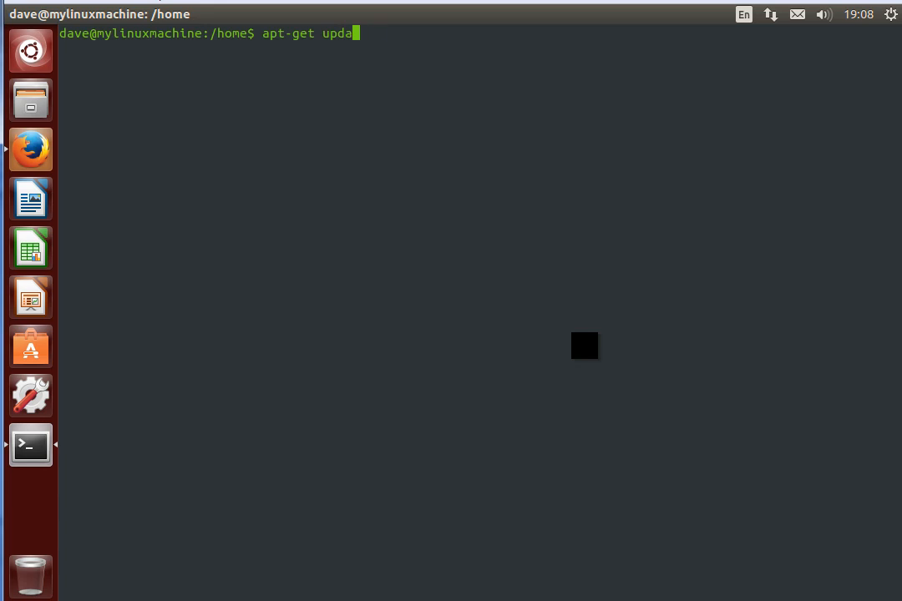
text(grade)
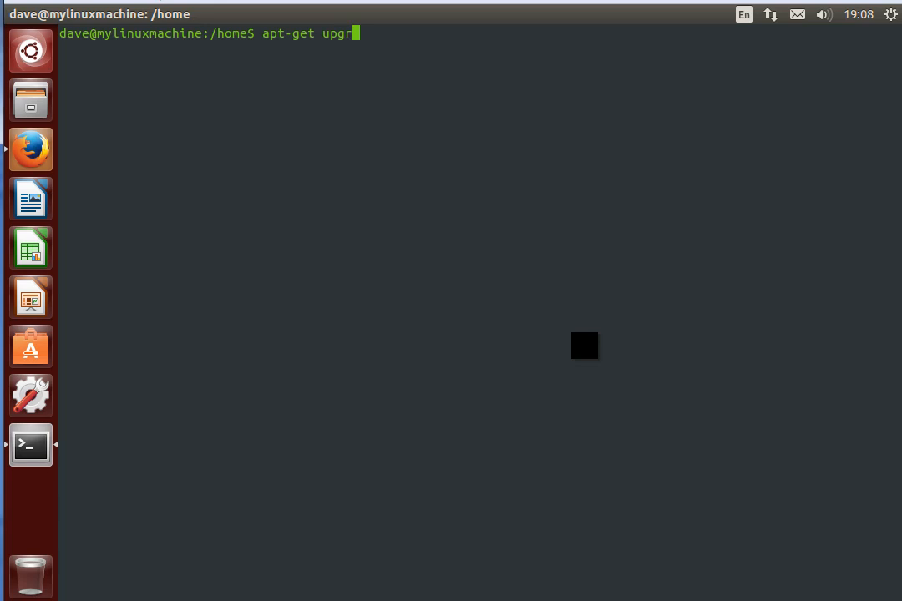
text(install)
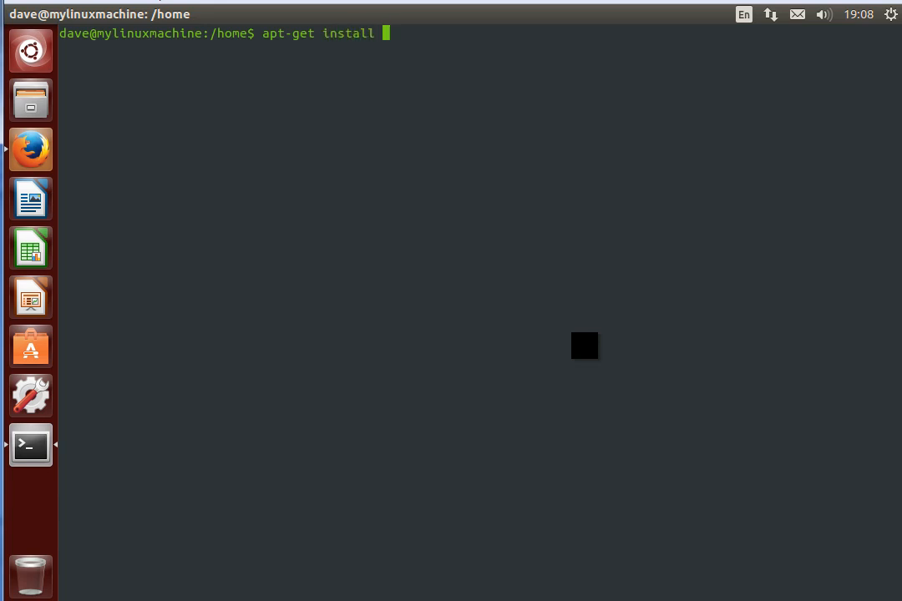
key(BackSpace)
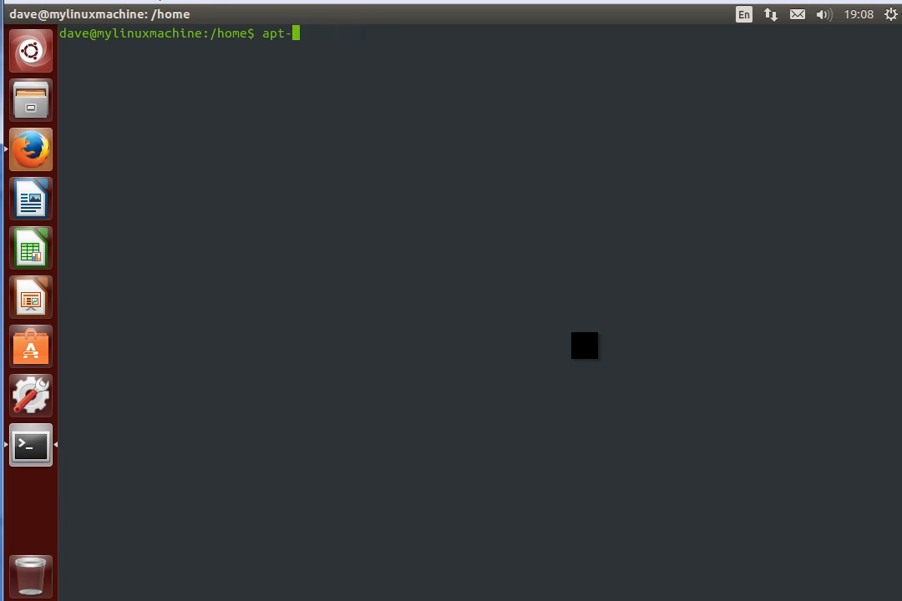
Step: Run apt-cache search WHATEVER to print a list of matching packages
text(cache searc)
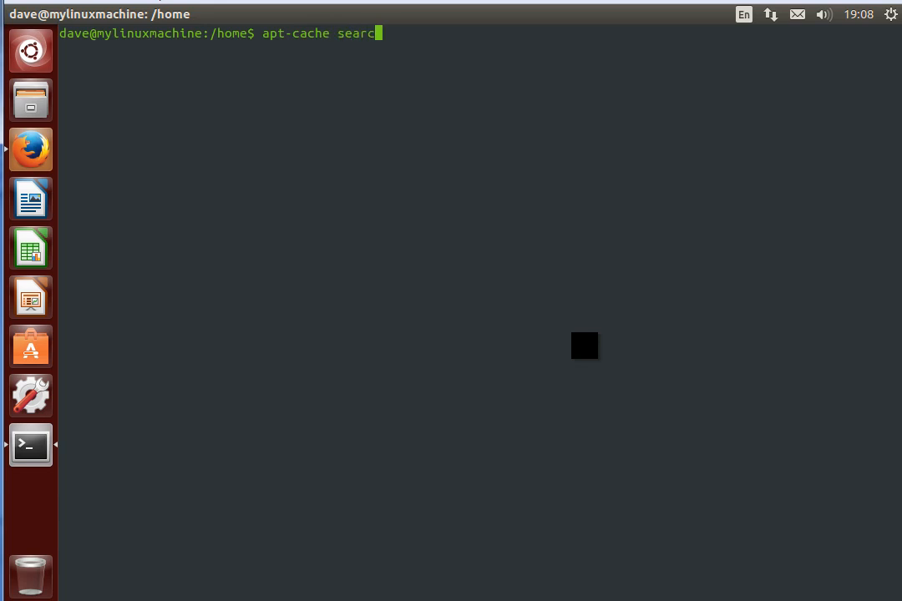
text(h)
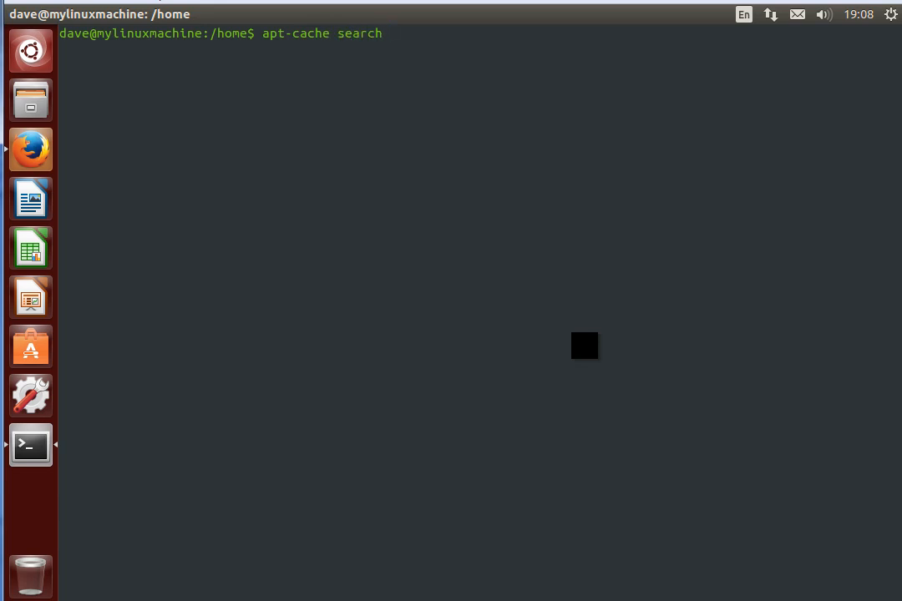
text(WHATEVER)
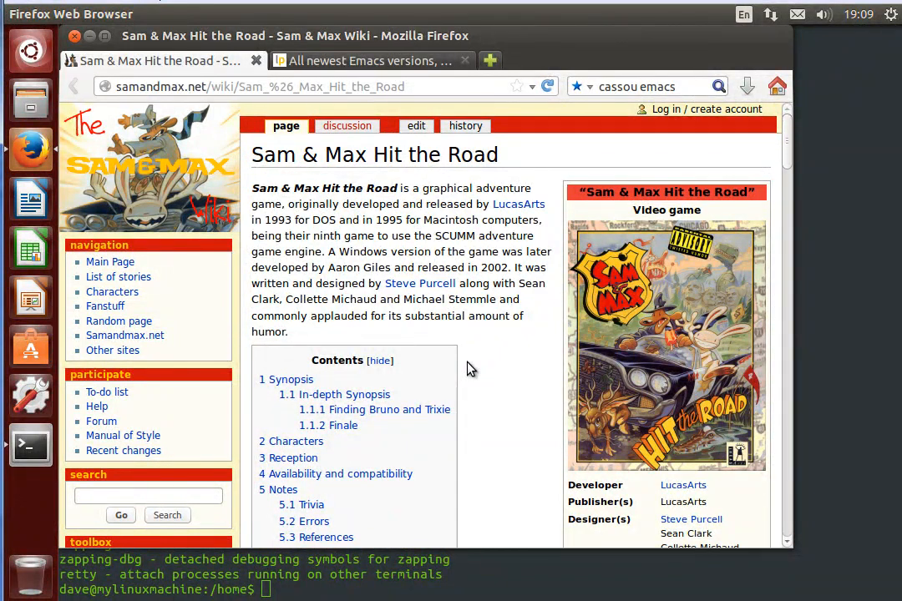
Step: View the cassou Emacs PPA page in Firefox, then run apt-cache search emacs in the terminal
click(375, 60)
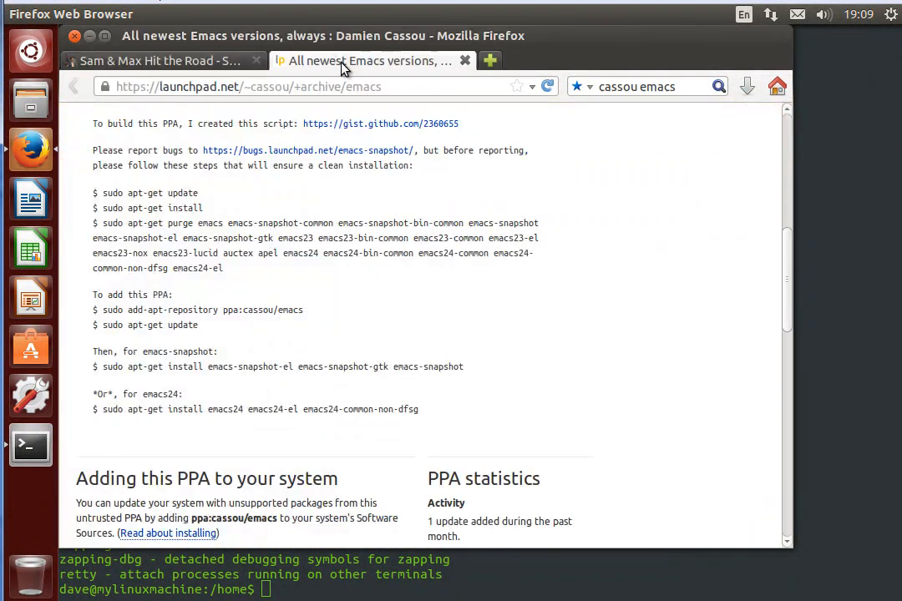
mouse_move(606, 317)
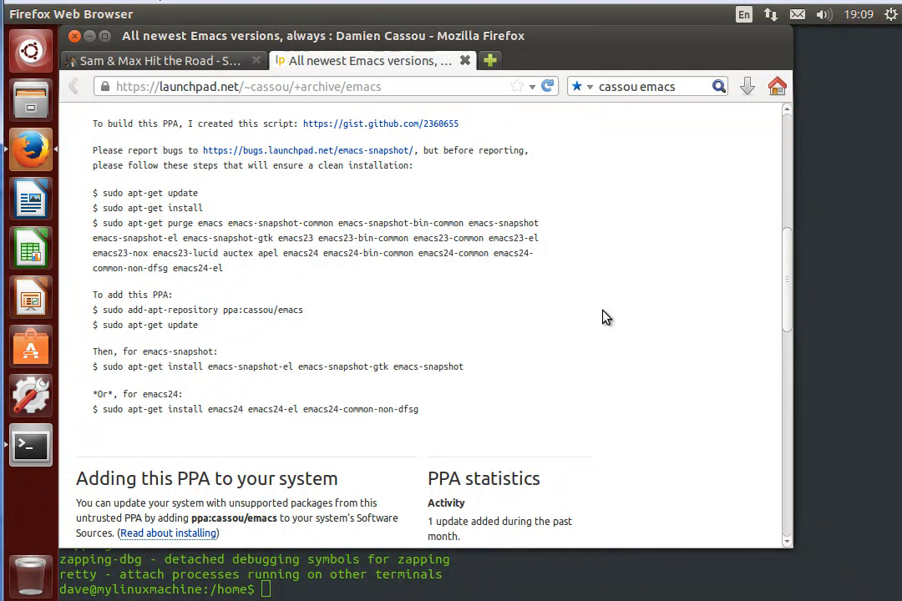
mouse_move(429, 303)
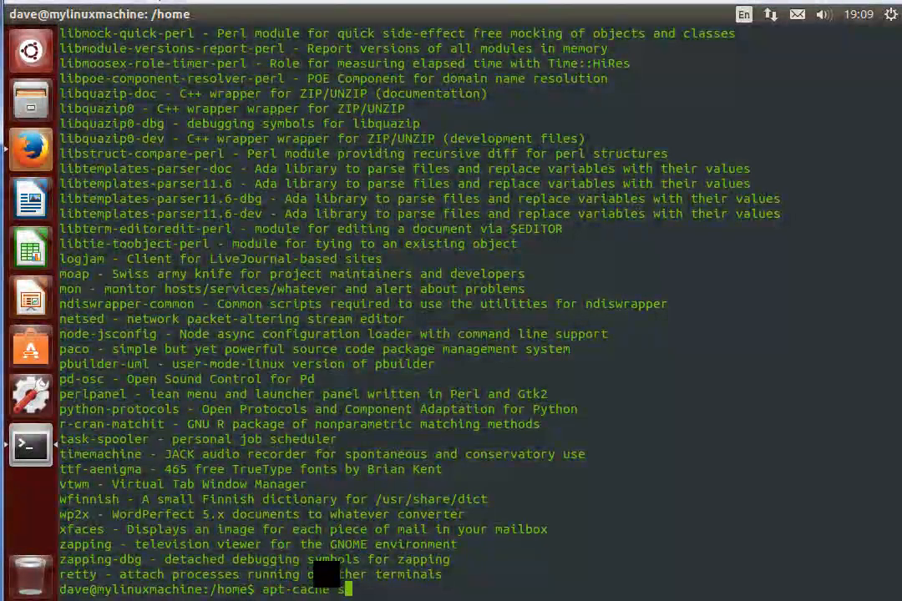
text(earch emacs)
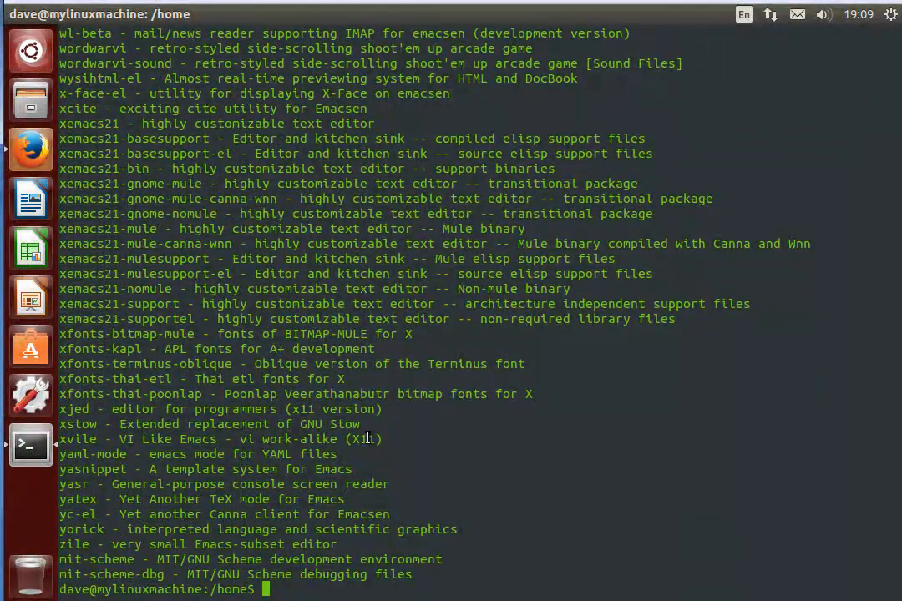
Step: Raise the Firefox window showing the cassou/emacs PPA 'To add this PPA' instructions
click(30, 148)
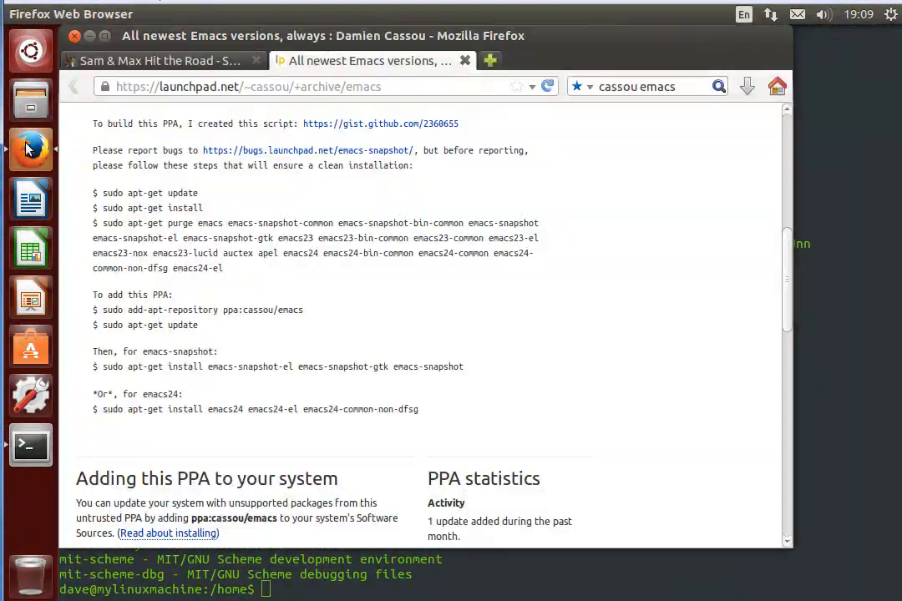
mouse_move(401, 190)
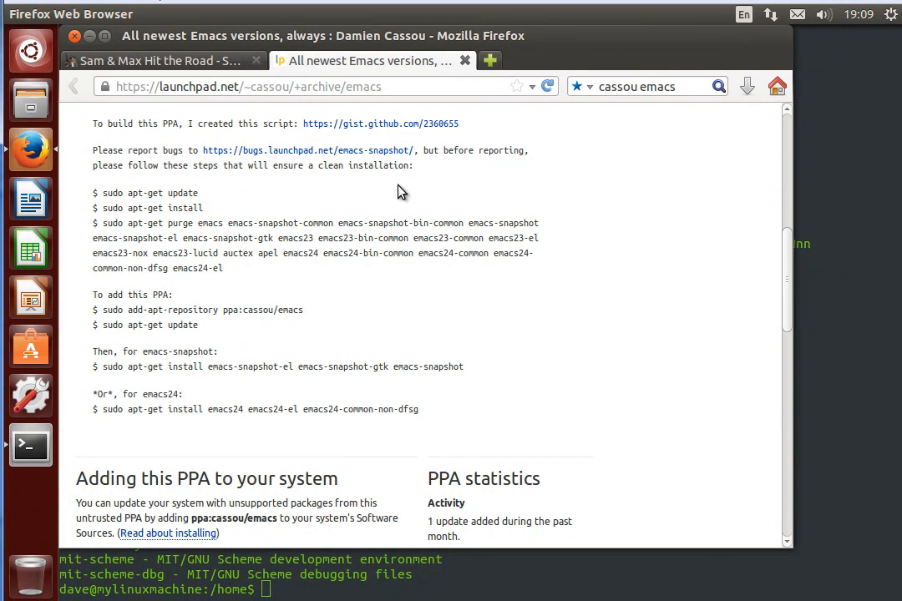
mouse_move(404, 294)
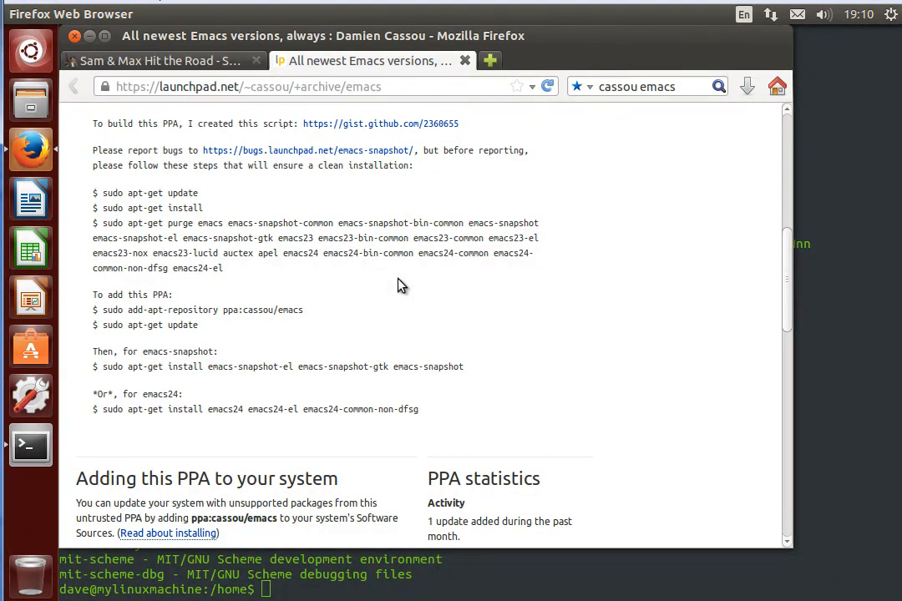
mouse_move(394, 197)
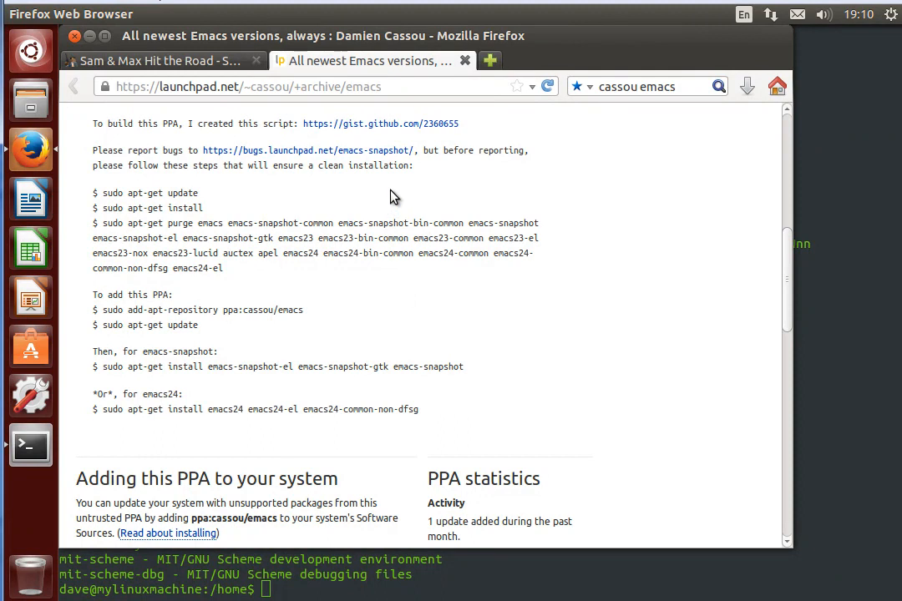
mouse_move(394, 277)
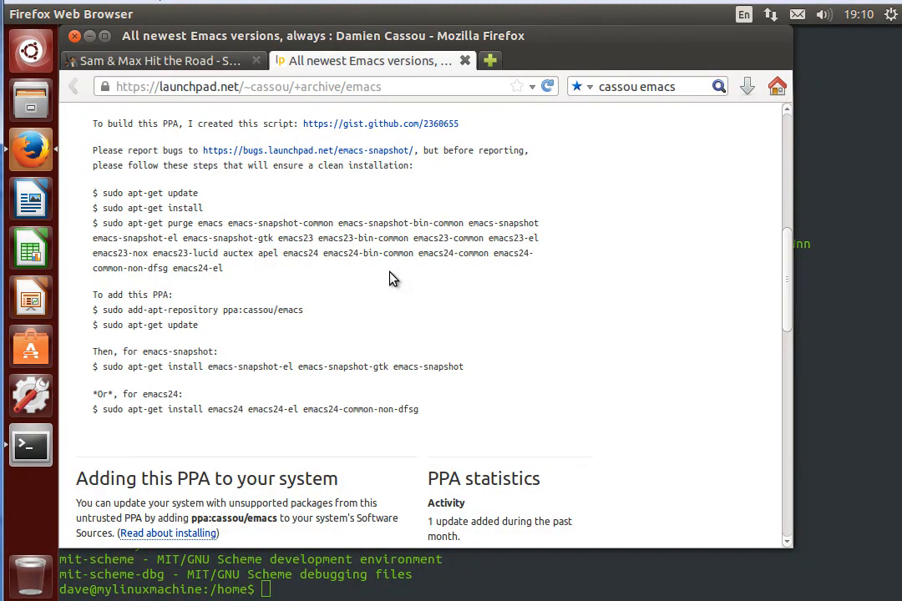
mouse_move(401, 304)
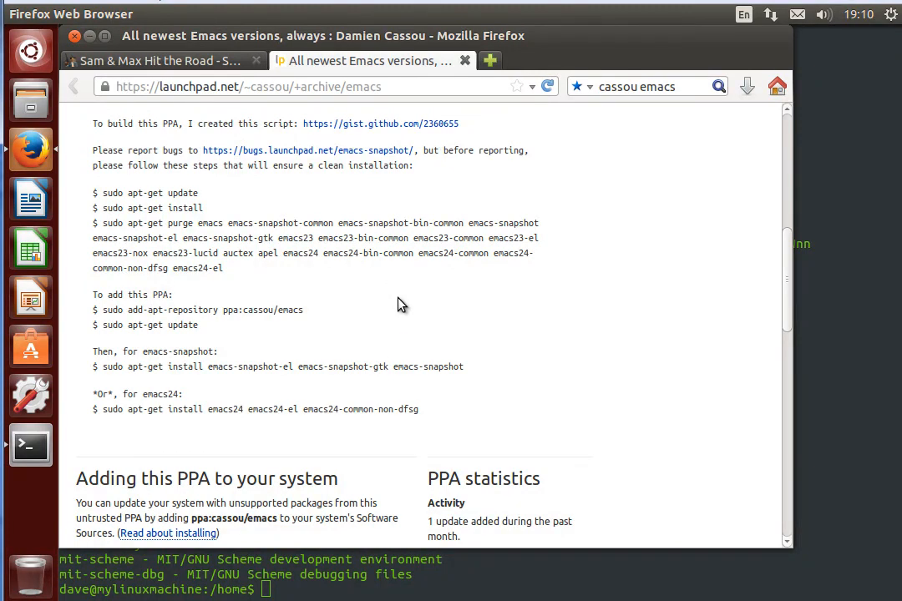
mouse_move(388, 324)
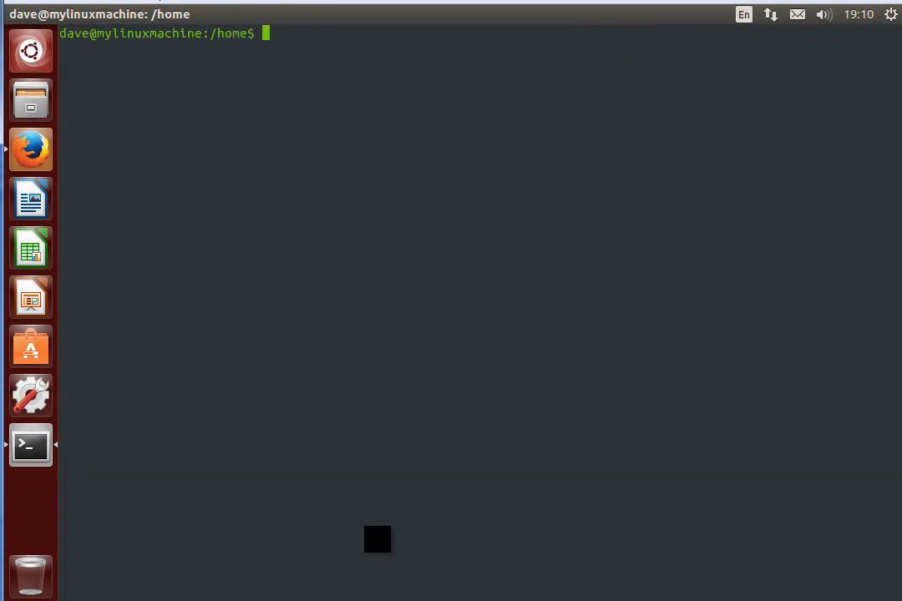
Step: Run sudo add-apt-repository ppa:cassou/emacs and confirm, importing its signing key
text(sudo add-apt-repository ppa:cassou/emacs)
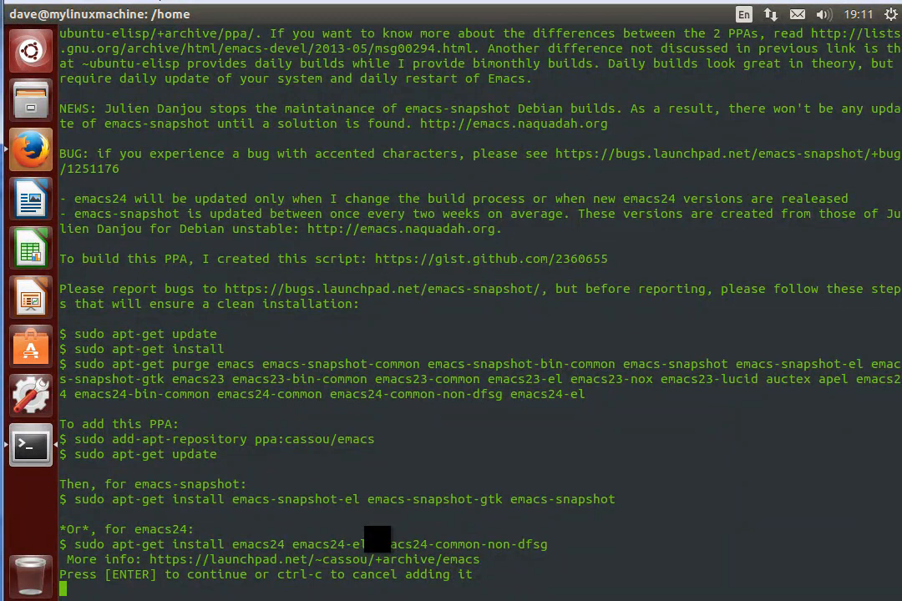
key(Return)
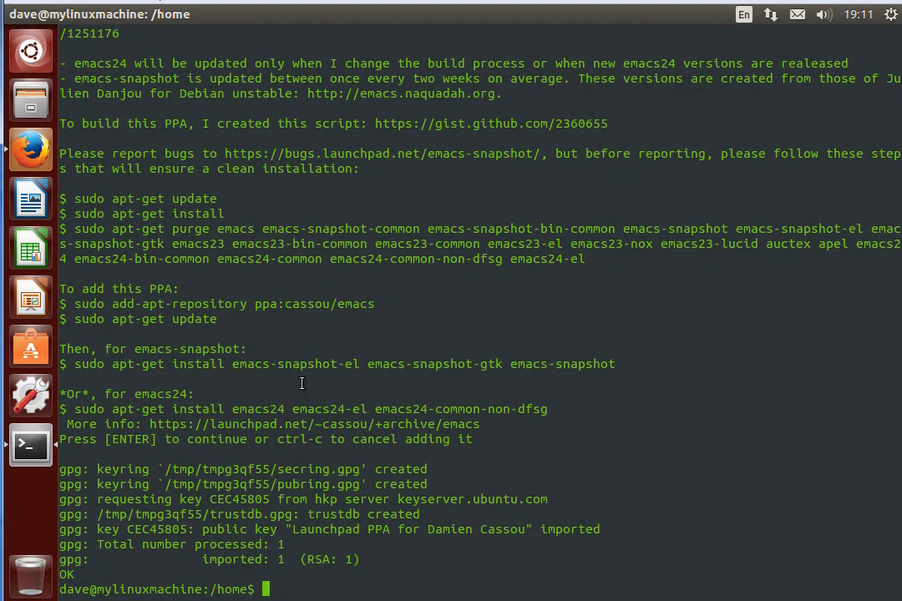
mouse_move(30, 159)
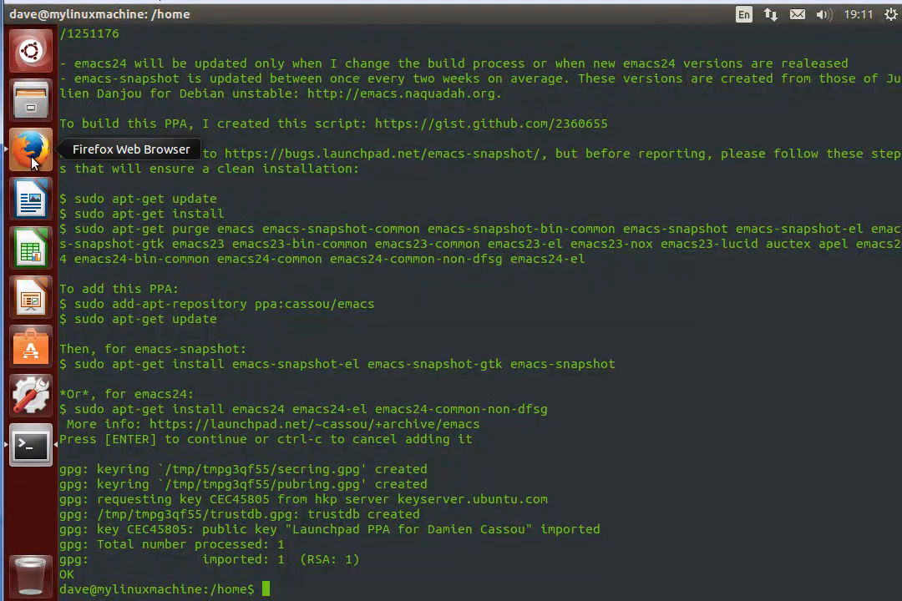
Step: Run apt-get update, hit lock permission errors, then rerun it with sudo successfully
text(apt-get)
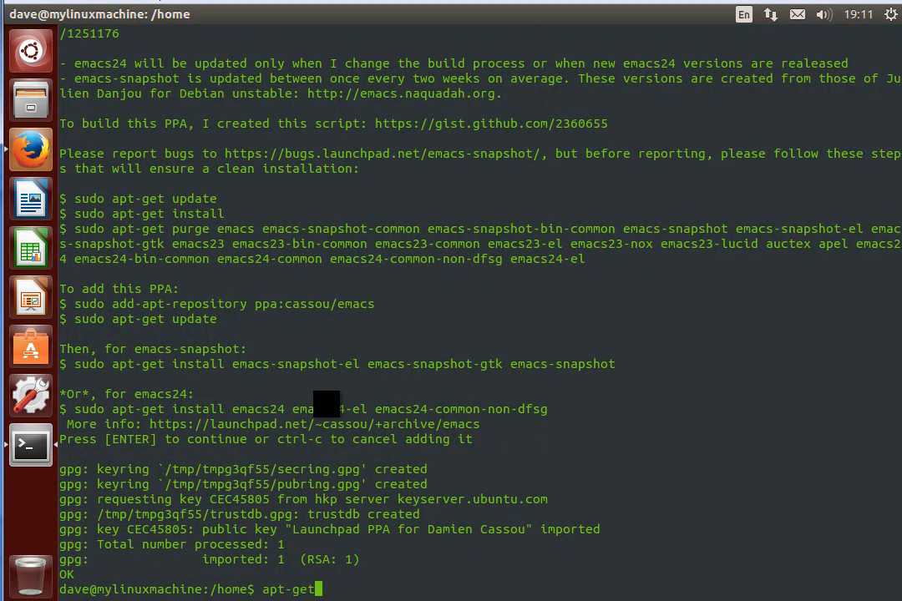
key(Return)
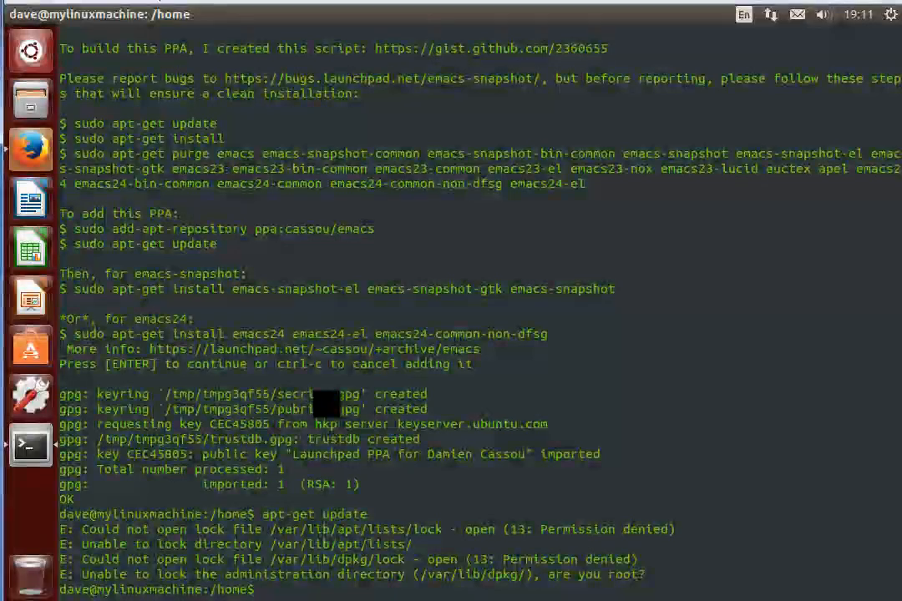
text(sudo apt-get update)
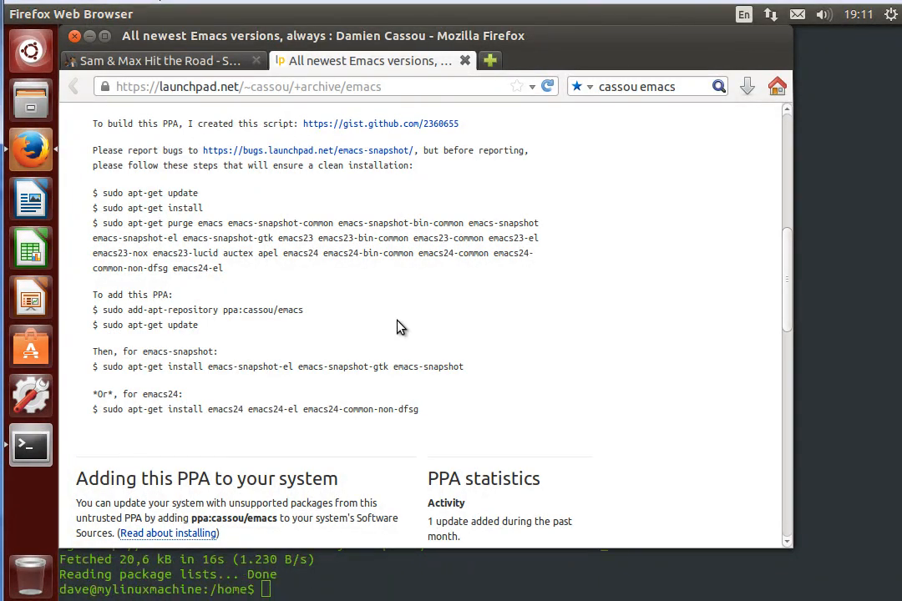
mouse_move(404, 308)
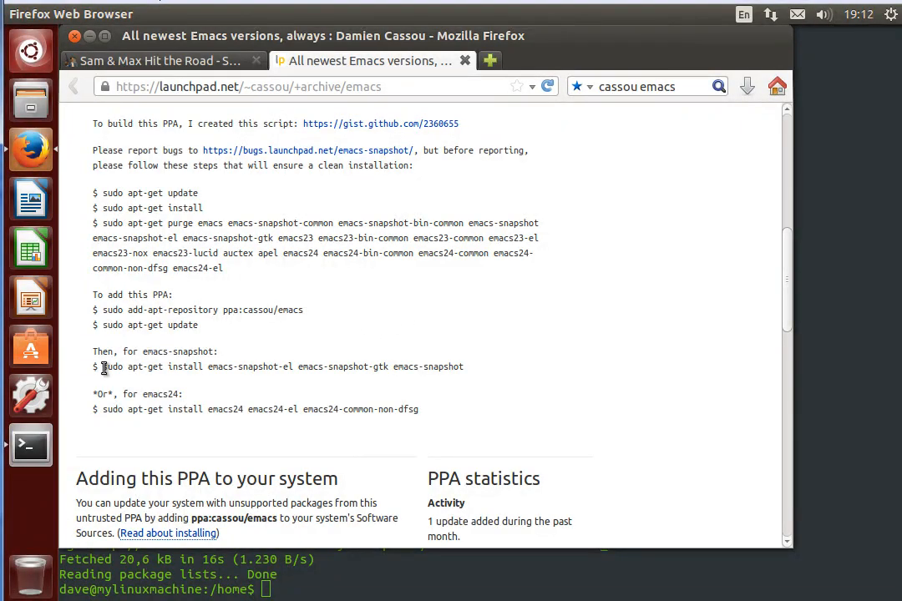
drag(101, 367, 465, 367)
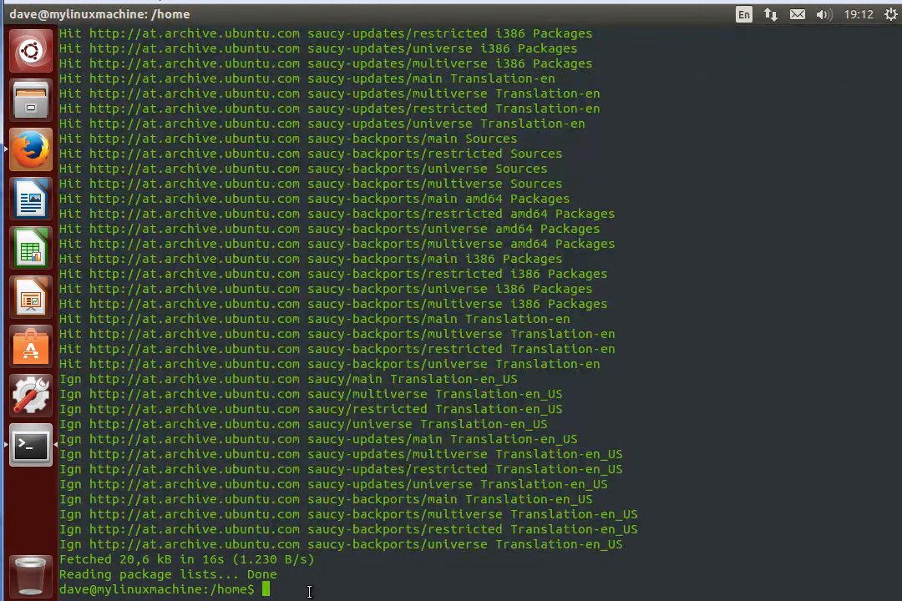
Step: Run sudo add-apt-repository ppa:cassou/emacs and confirm, importing the PPA's signing key
text(sudo add-apt-repository ppa:cassou/emacs)
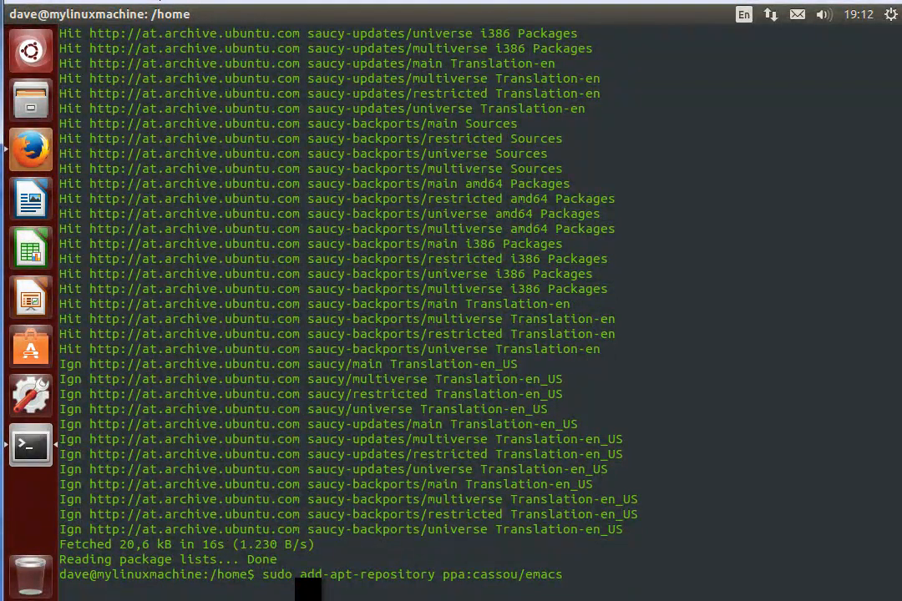
key(Return)
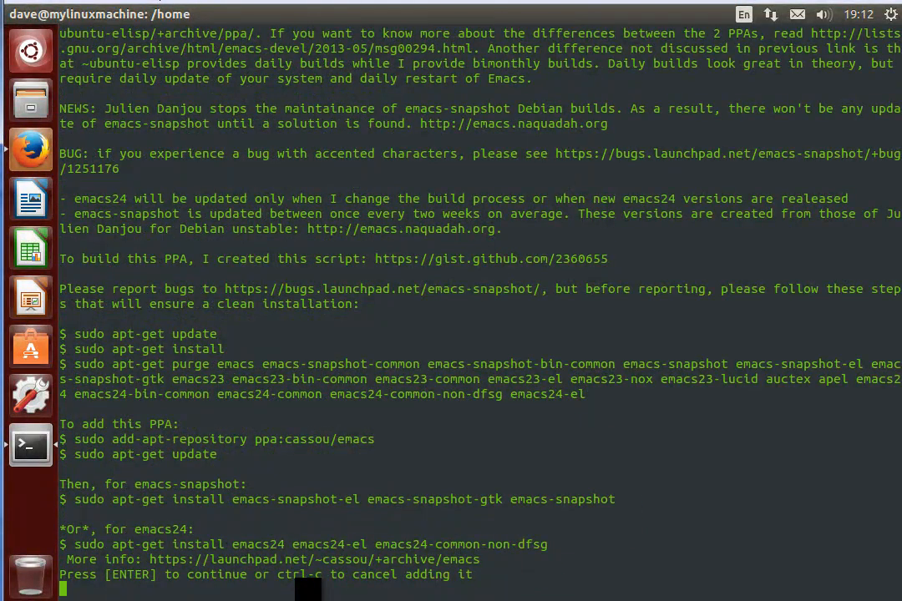
key(Return)
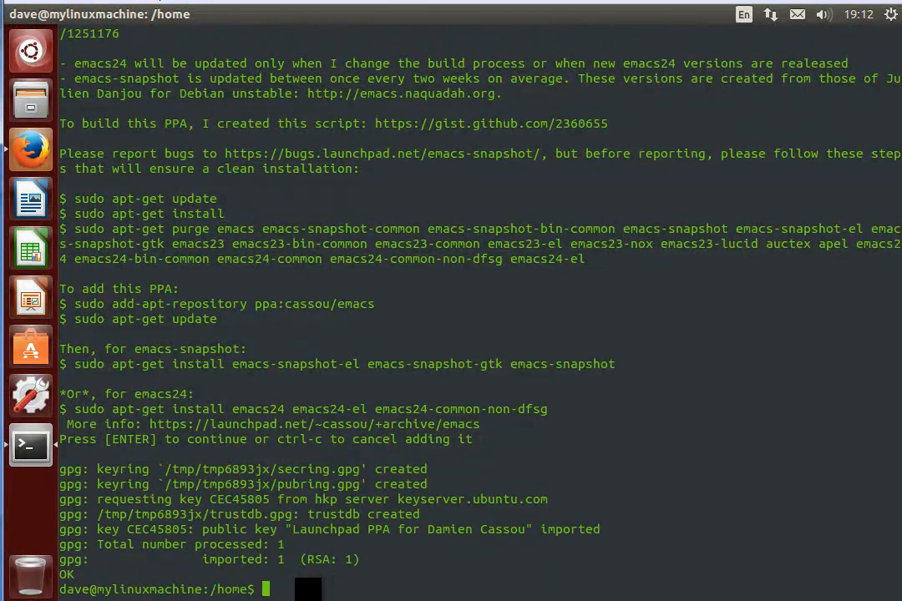
text(sudo add-apt-repository ppa:cassou/emacs)
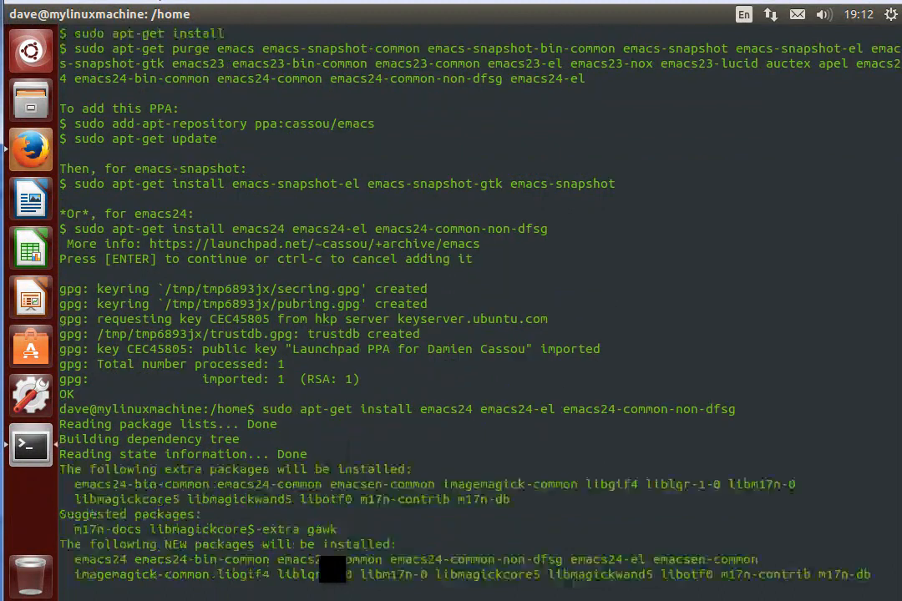
Step: Review the emacs24 install output, highlighting the emacs24 package name and suggested extra packages line
scroll(down, 3)
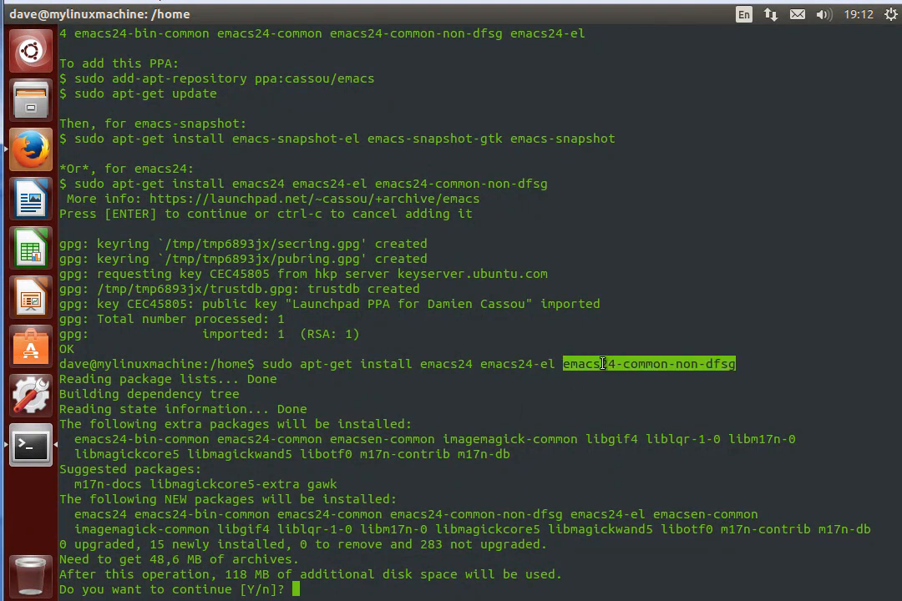
mouse_move(598, 401)
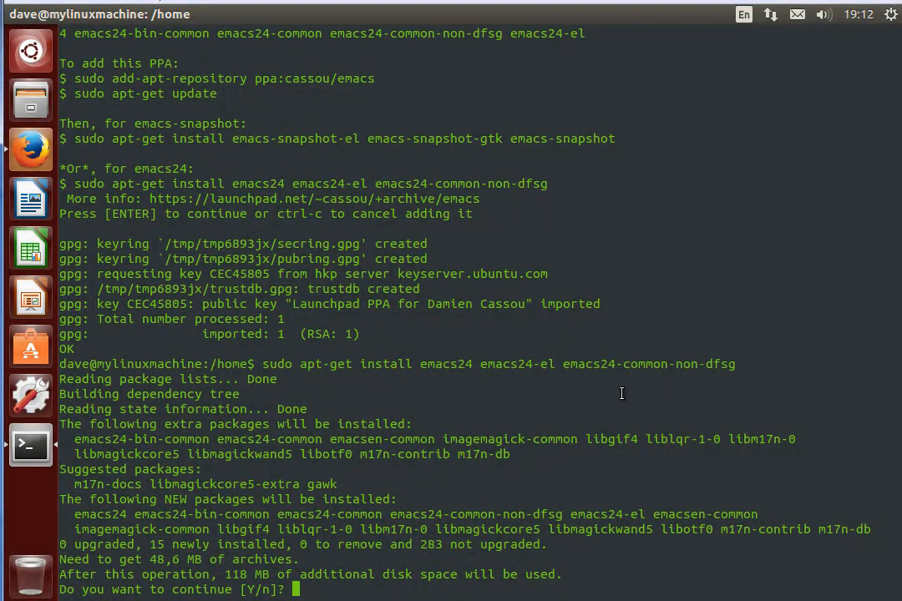
mouse_move(397, 527)
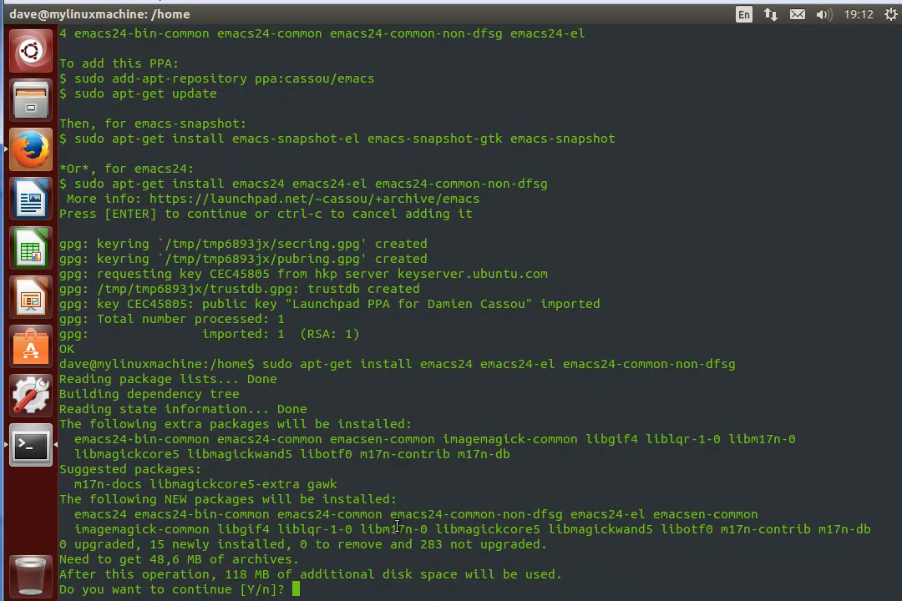
mouse_move(70, 440)
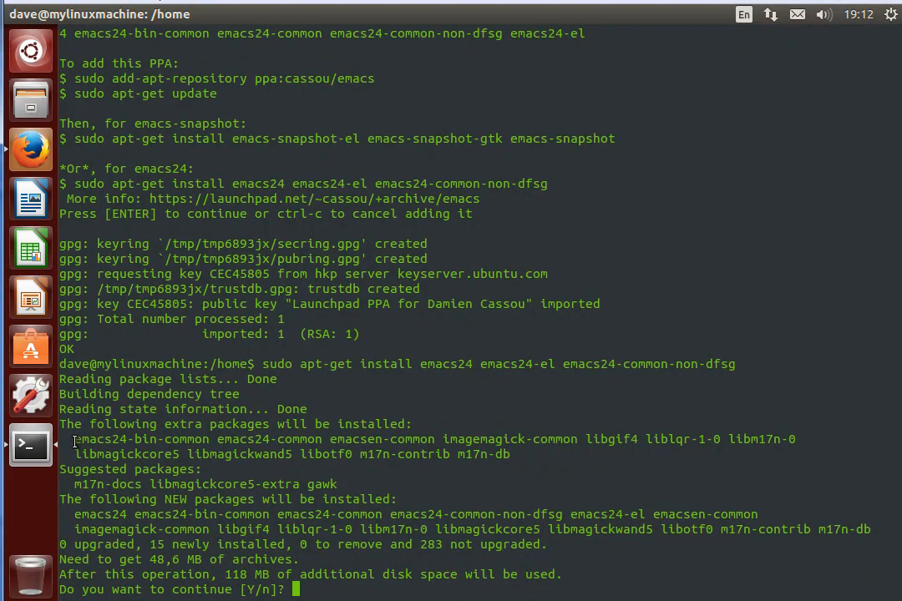
drag(74, 439, 538, 454)
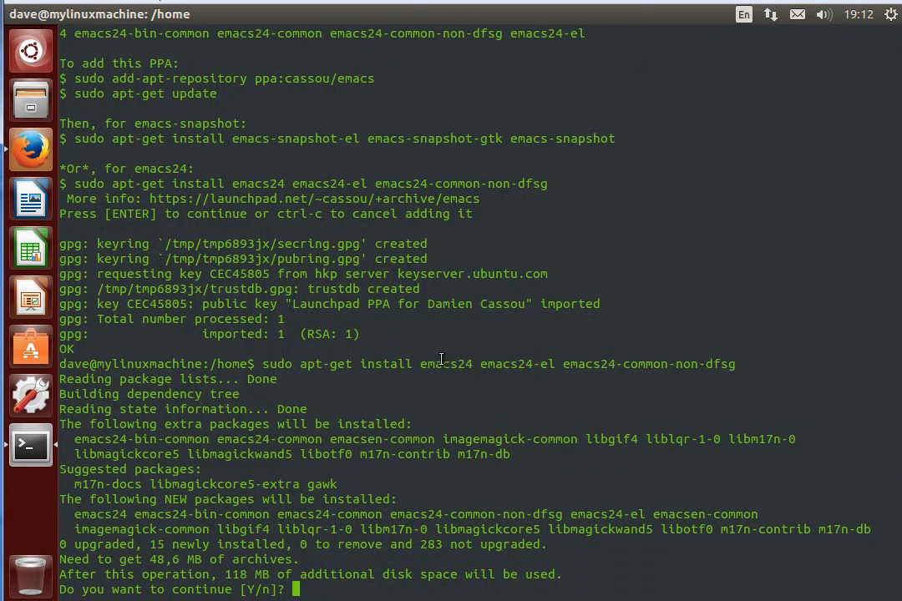
double_click(445, 364)
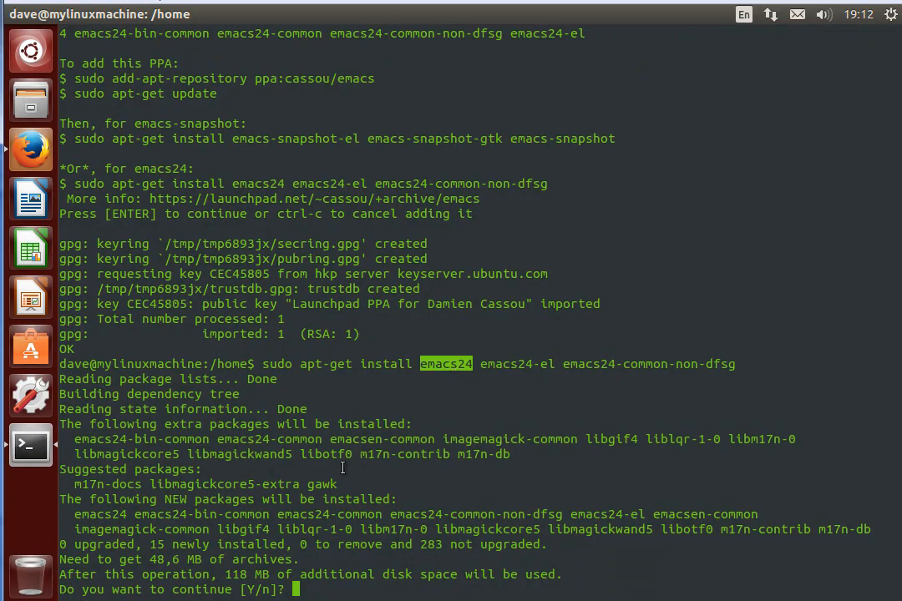
drag(73, 484, 309, 484)
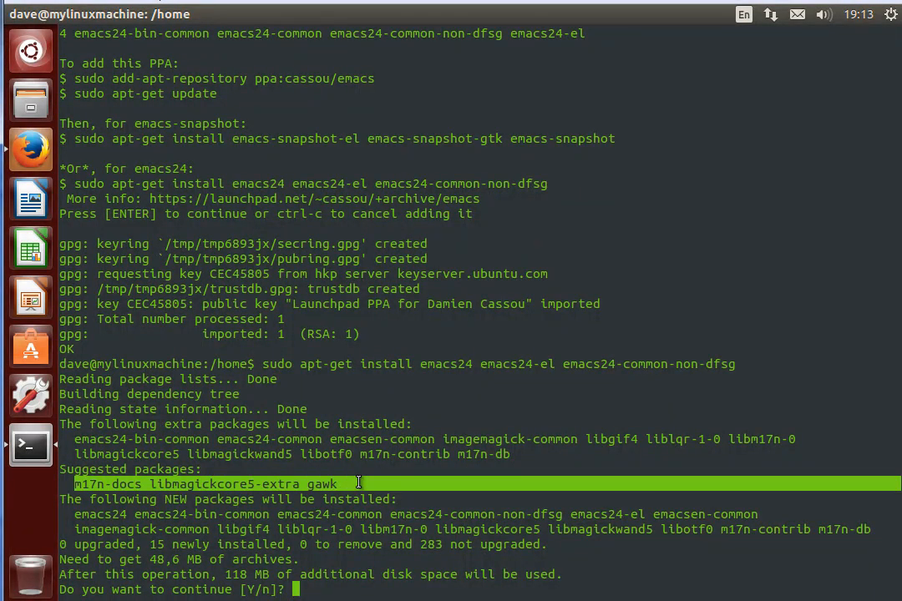
mouse_move(460, 521)
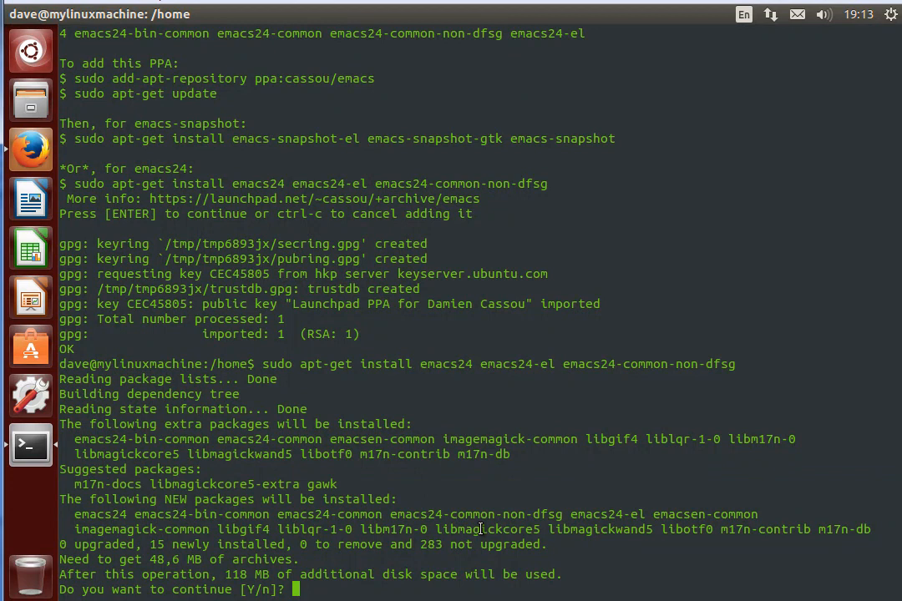
mouse_move(473, 486)
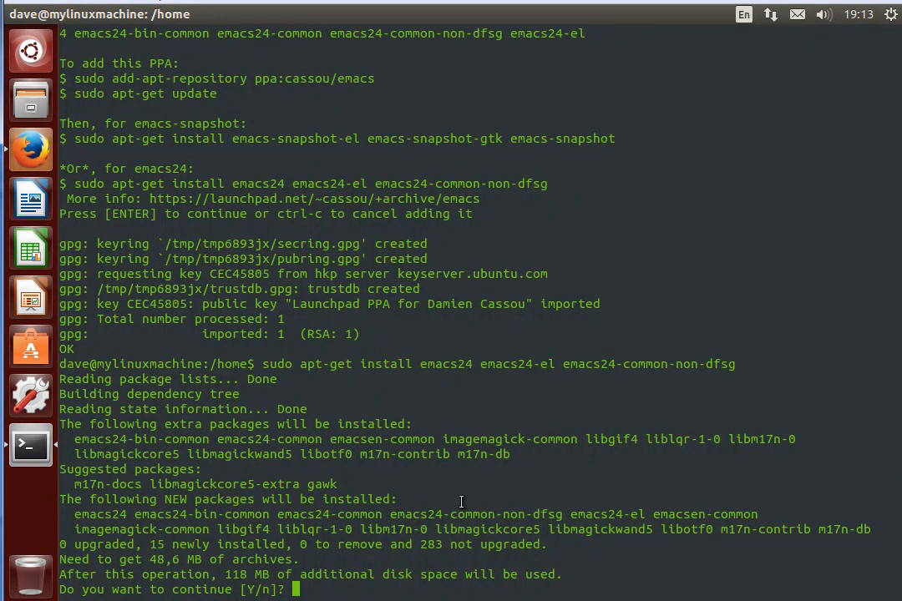
mouse_move(452, 514)
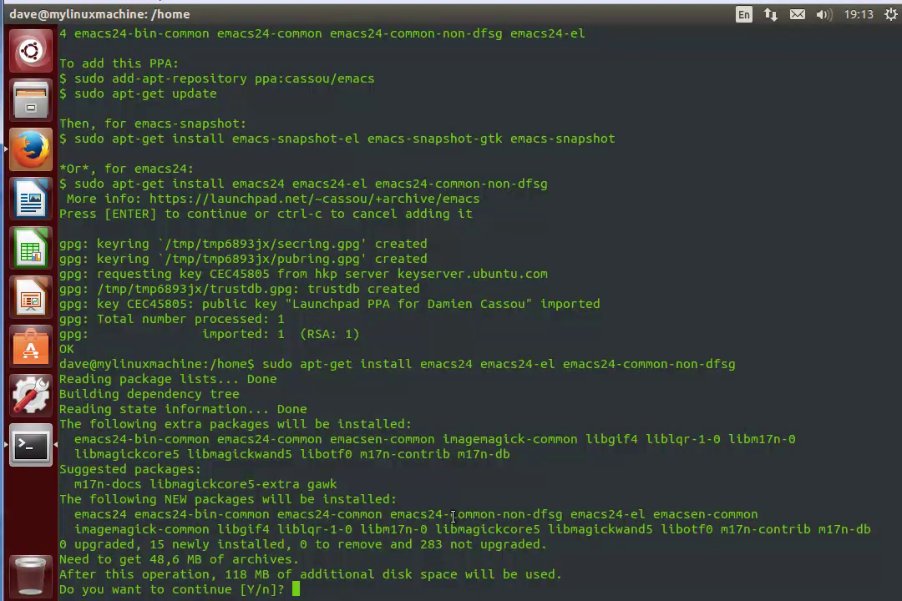
mouse_move(314, 494)
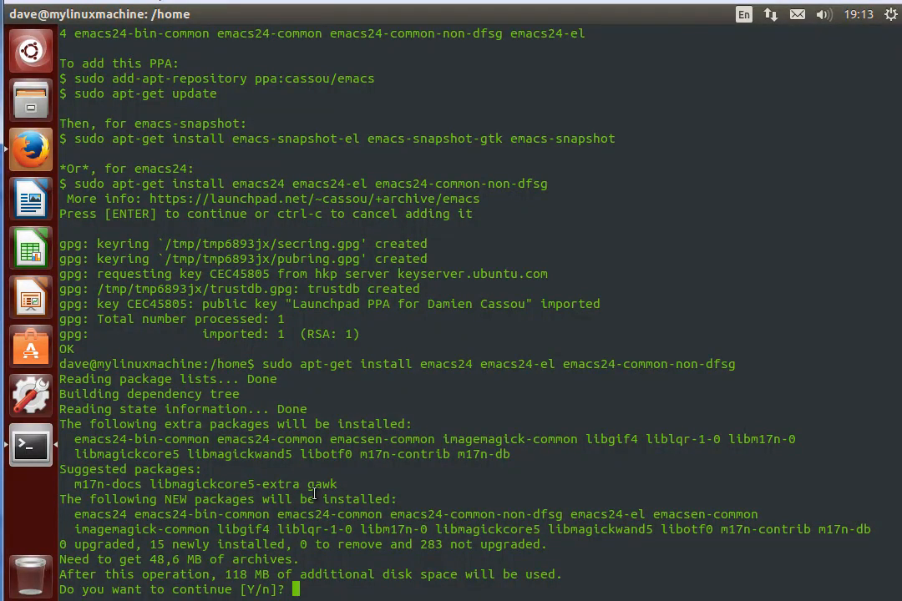
Step: Start typing apt-get install --no-, abort the prompt, then run man apt-get
text(apt-get install)
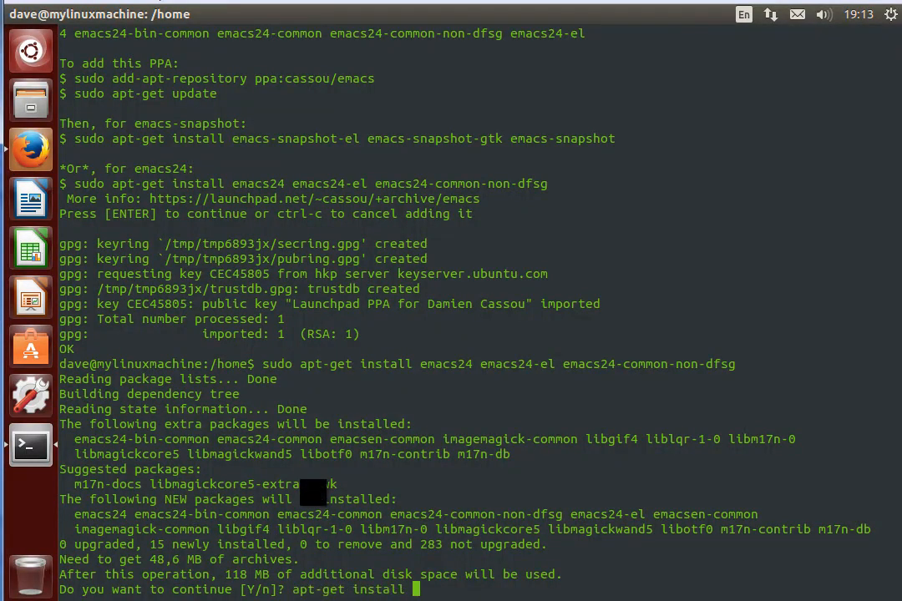
text(--no-recommends^Cdave@mylinuxmachine:/home$ ^C)
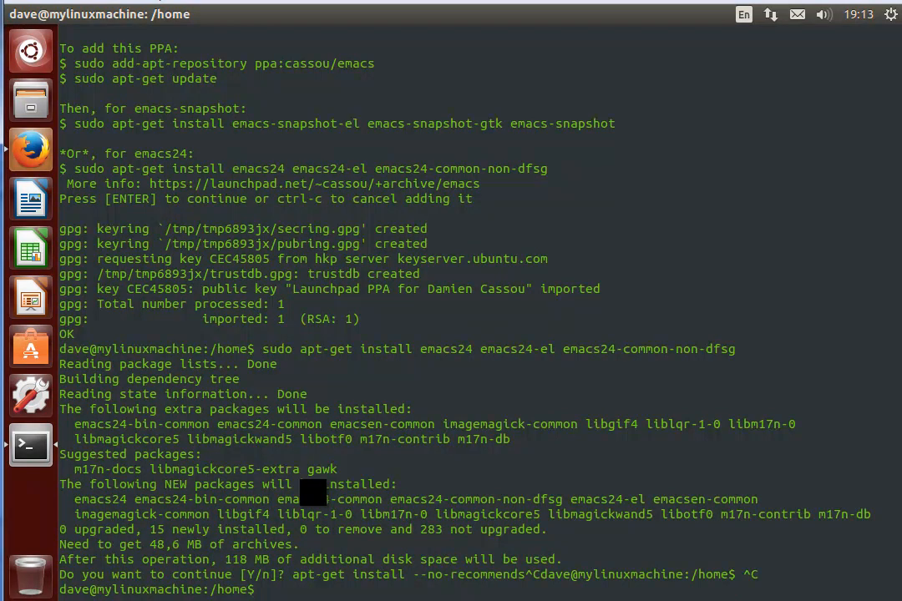
text(man apt-get)
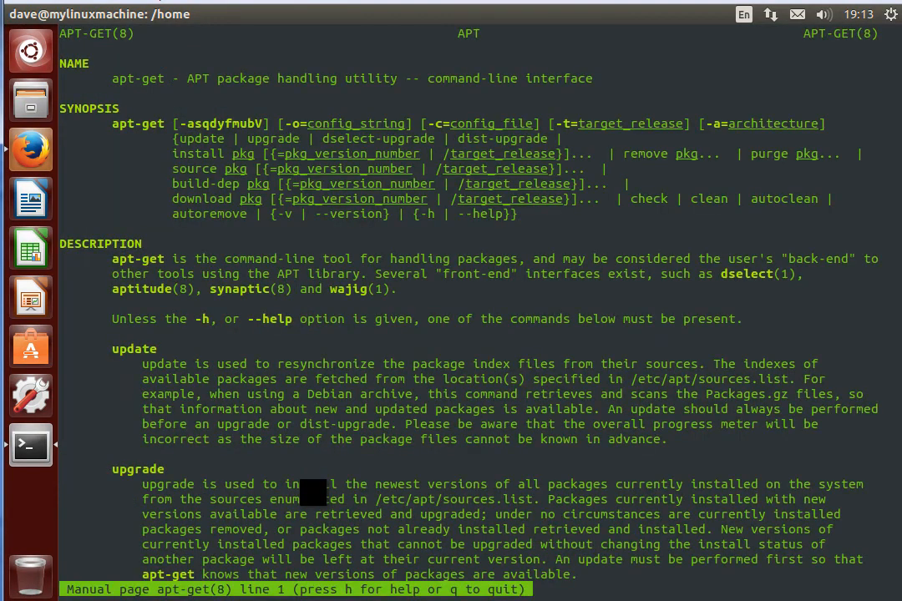
key(q)
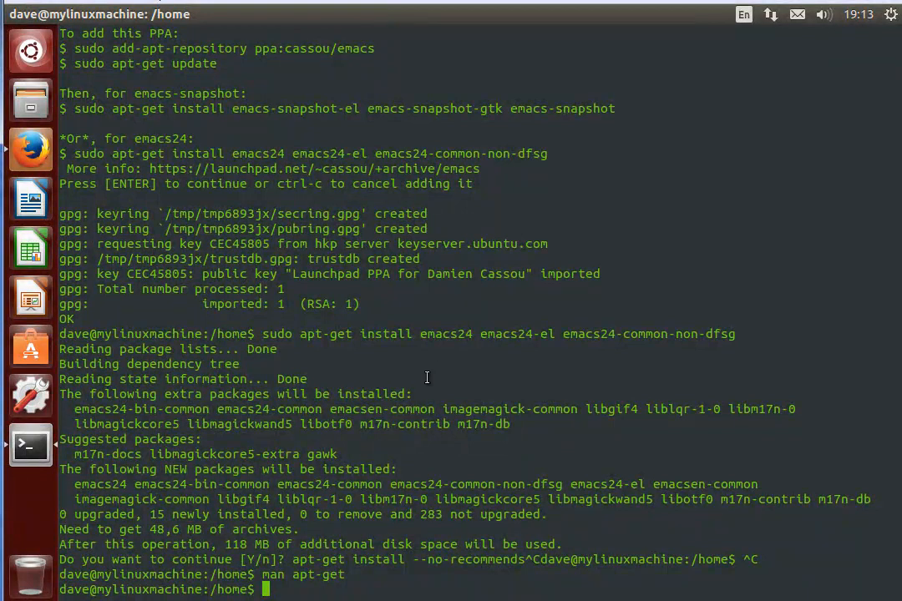
mouse_move(438, 364)
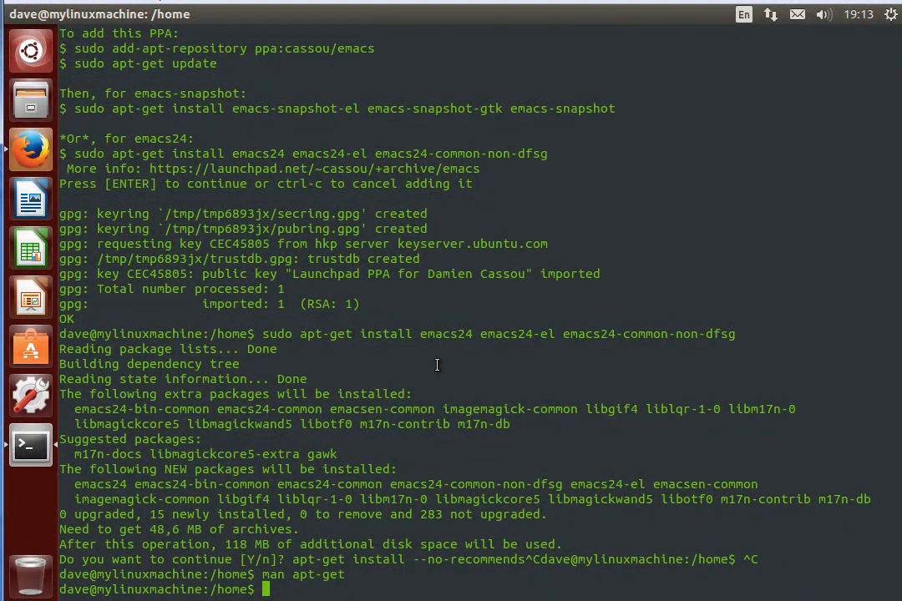